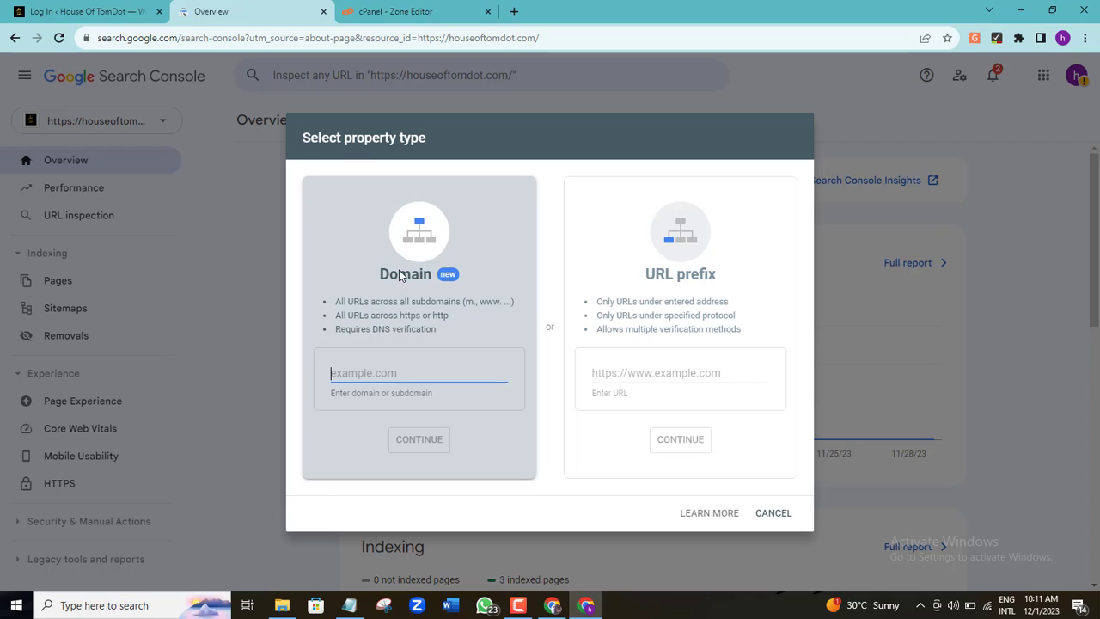
Step: Cancel the property-type chooser, then start adding a new property from the property list
{"action": "left_click", "coordinate": [420, 372]}
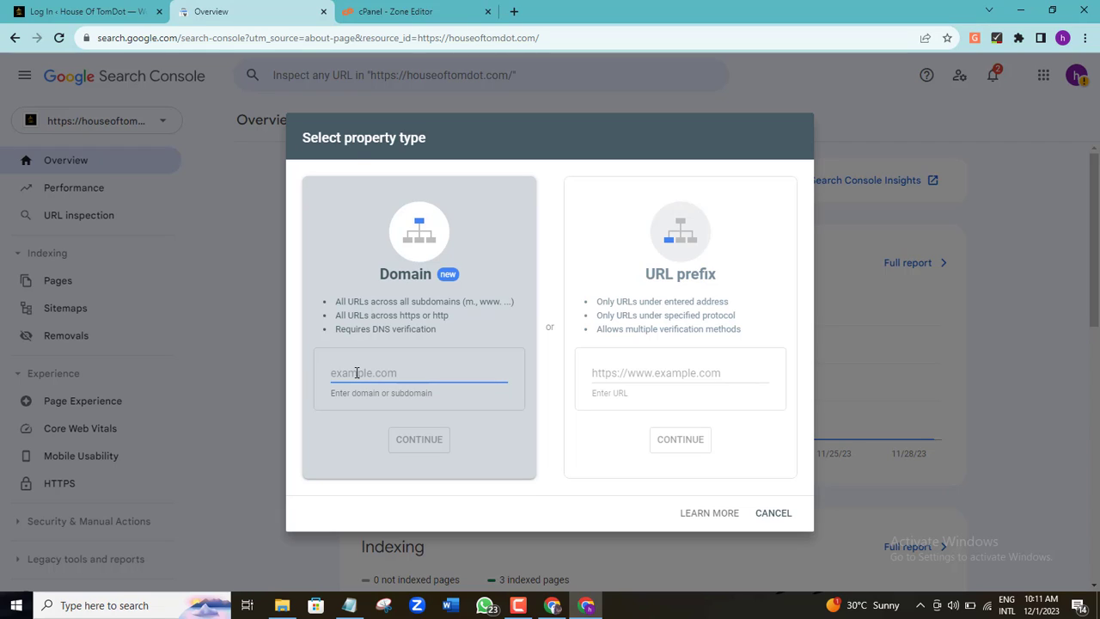
{"action": "mouse_move", "coordinate": [832, 497]}
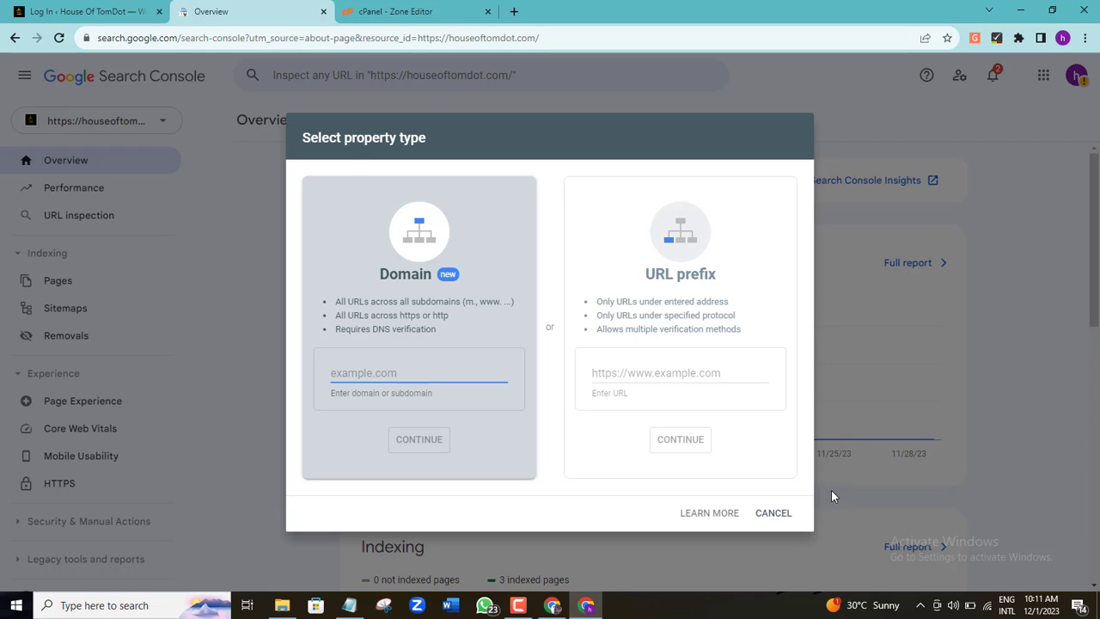
{"action": "left_click", "coordinate": [774, 513]}
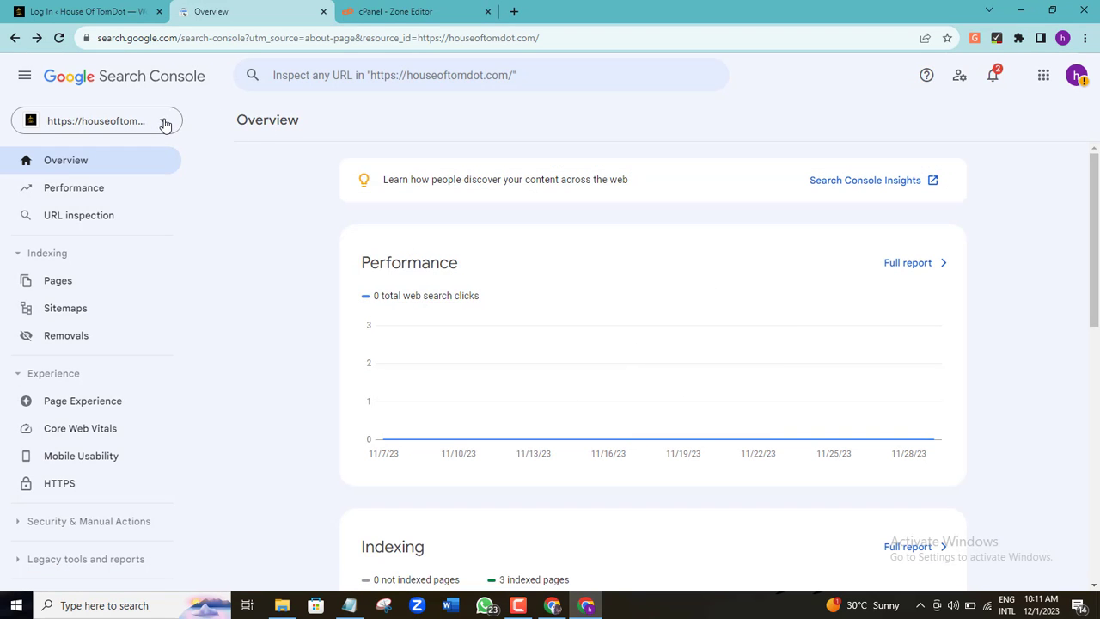
{"action": "left_click", "coordinate": [95, 120]}
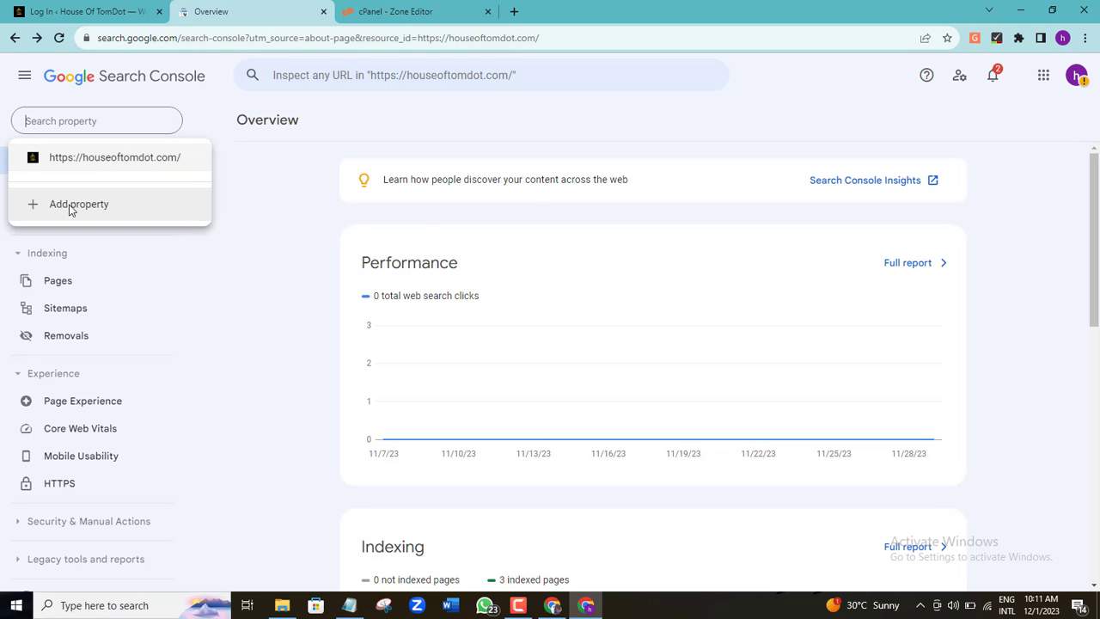
{"action": "left_click", "coordinate": [79, 202]}
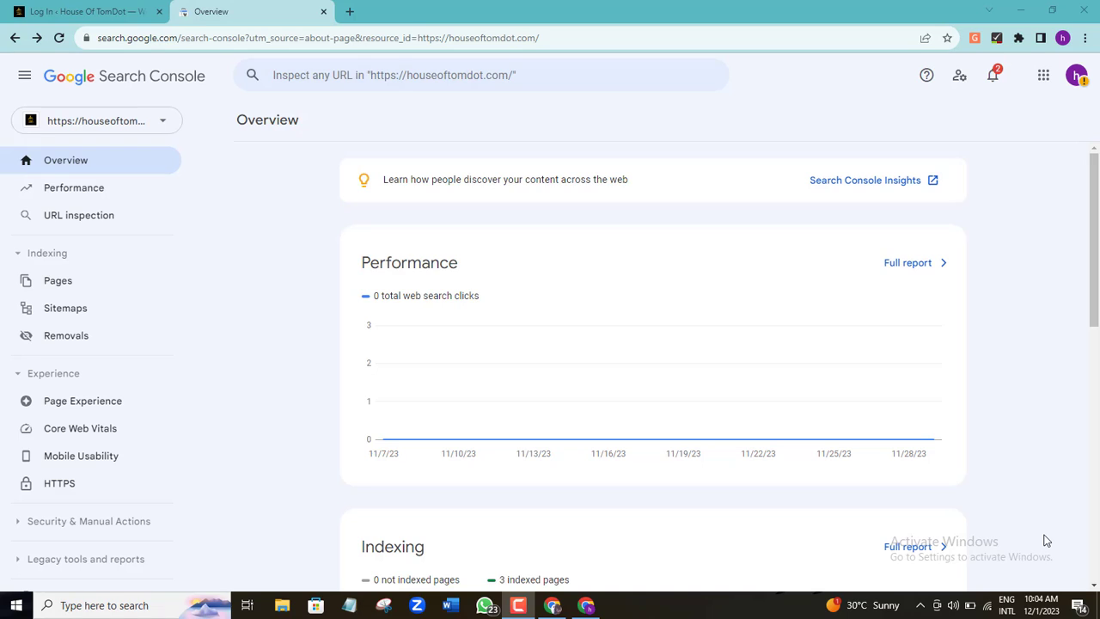
{"action": "mouse_move", "coordinate": [846, 571]}
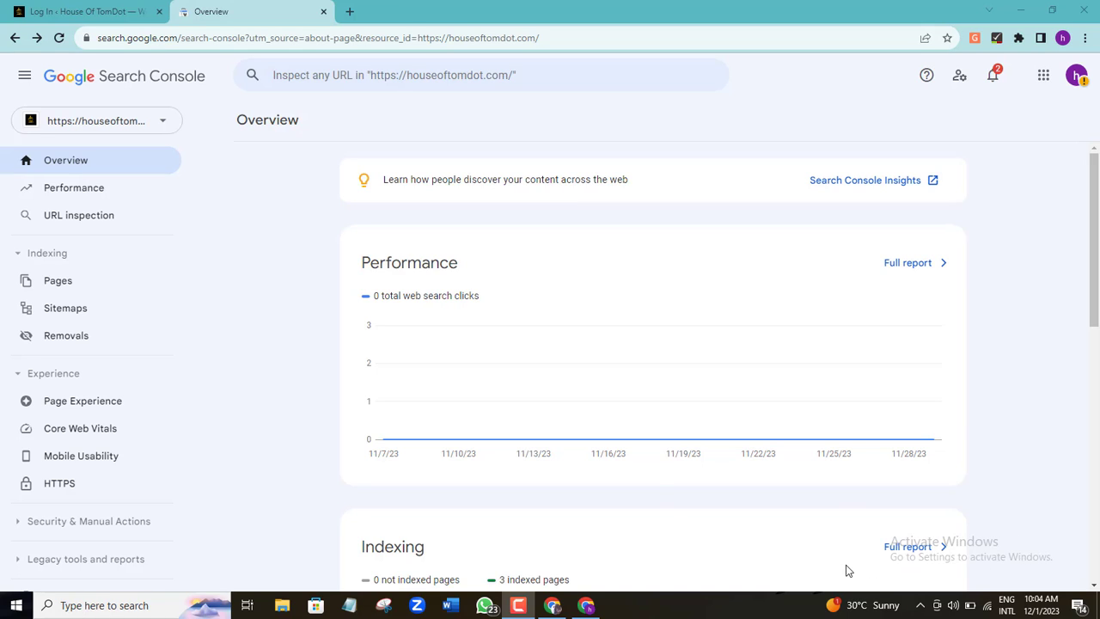
{"action": "mouse_move", "coordinate": [333, 271]}
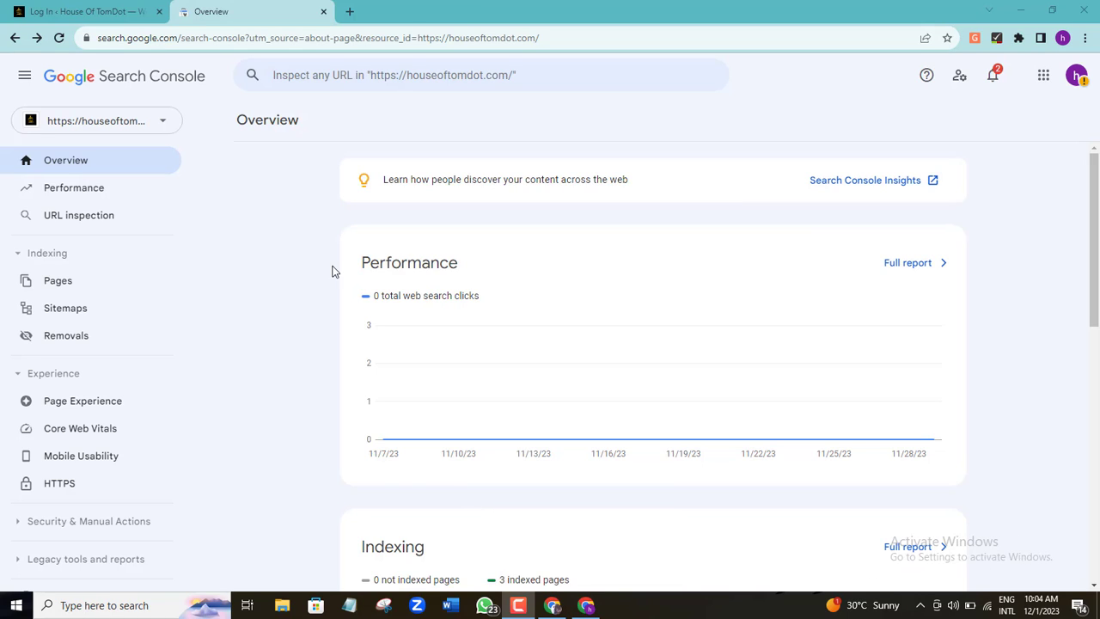
Step: Enter houseoftomdot.com as a Domain property and continue to verification
{"action": "left_click", "coordinate": [96, 121]}
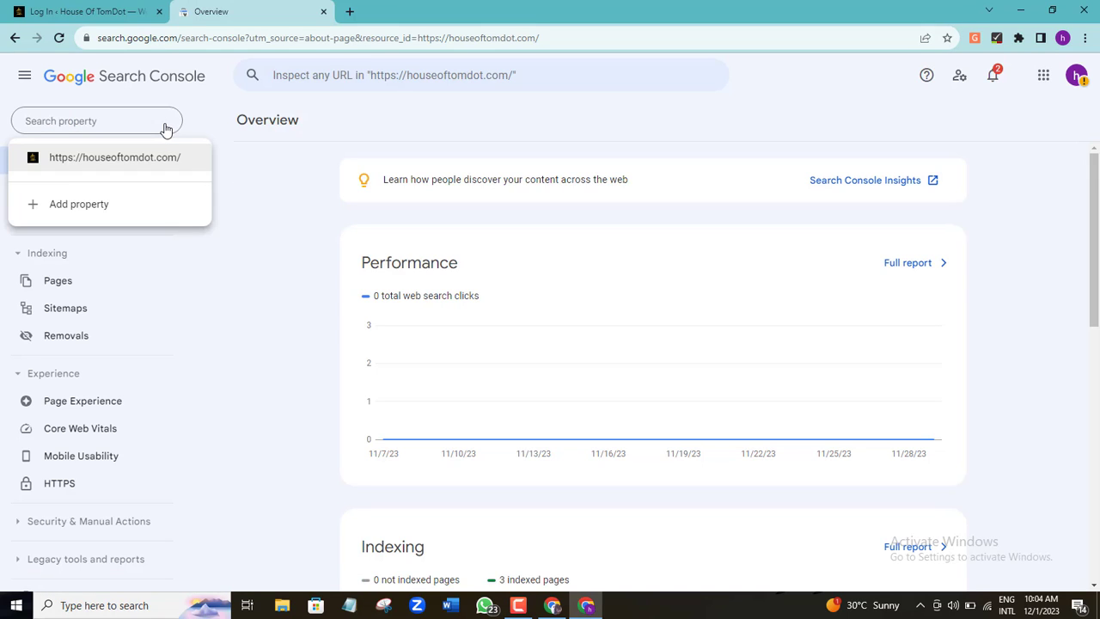
{"action": "mouse_move", "coordinate": [144, 177]}
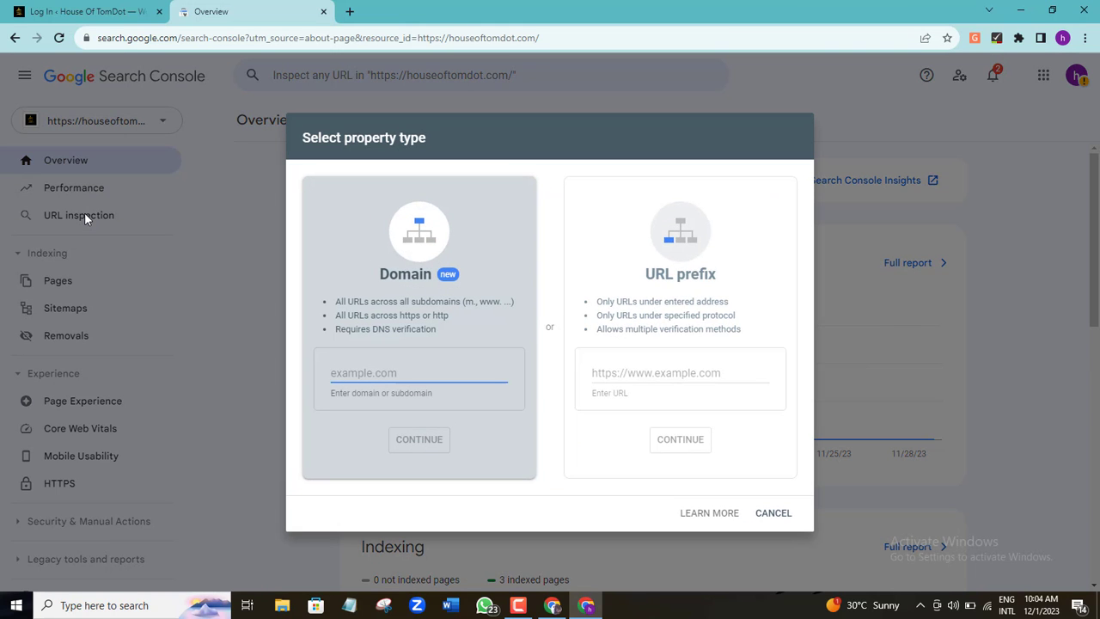
{"action": "mouse_move", "coordinate": [172, 168]}
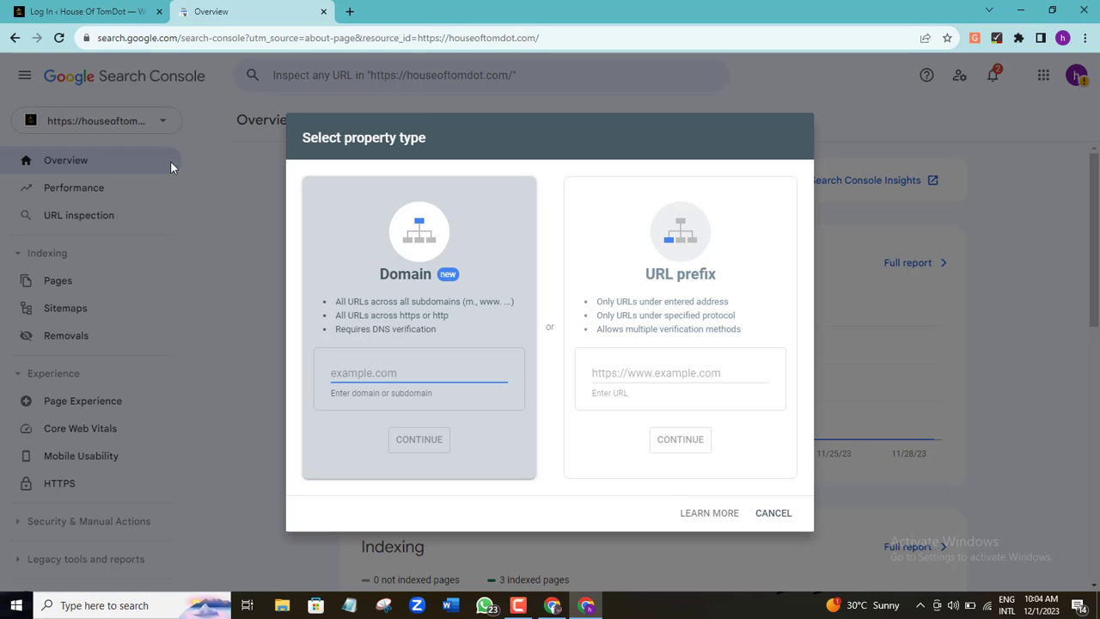
{"action": "left_click", "coordinate": [419, 371]}
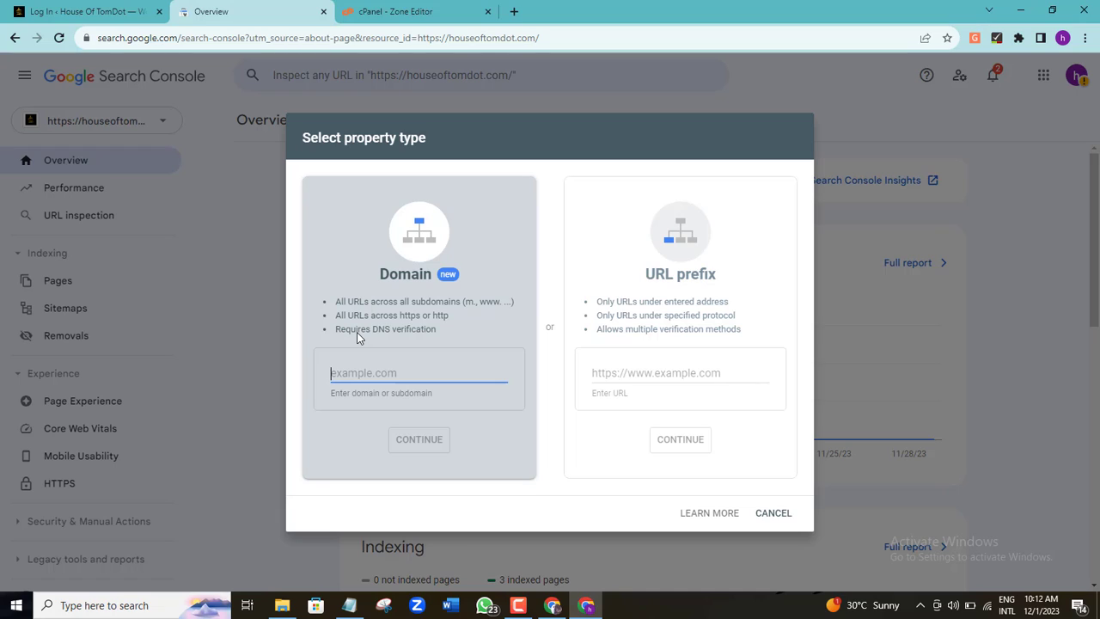
{"action": "type", "text": "houseoftomdot.com"}
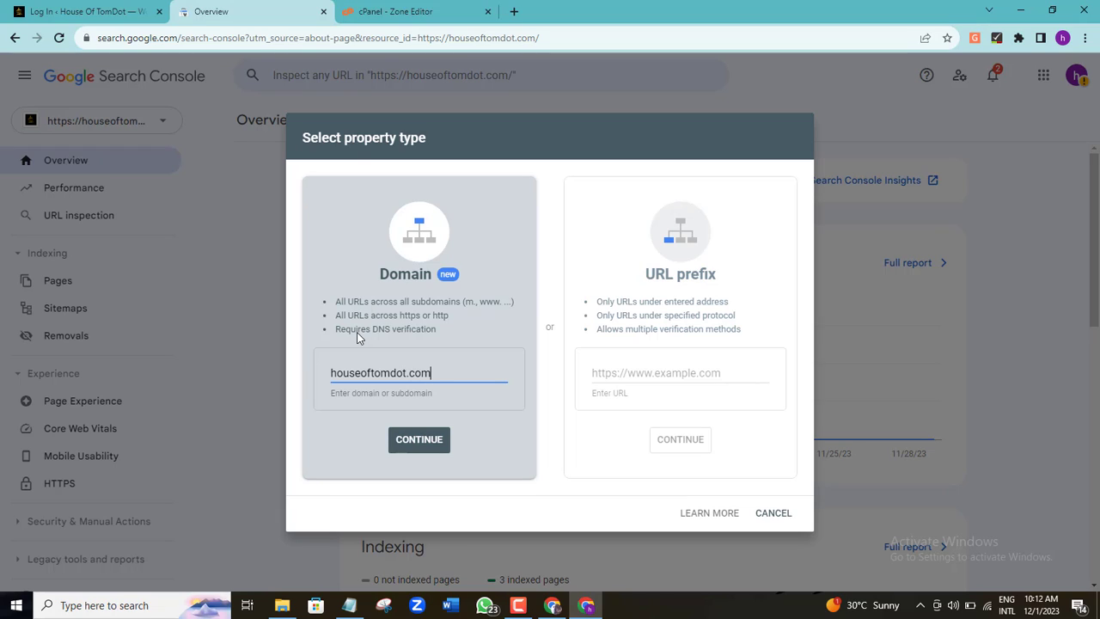
{"action": "mouse_move", "coordinate": [433, 359]}
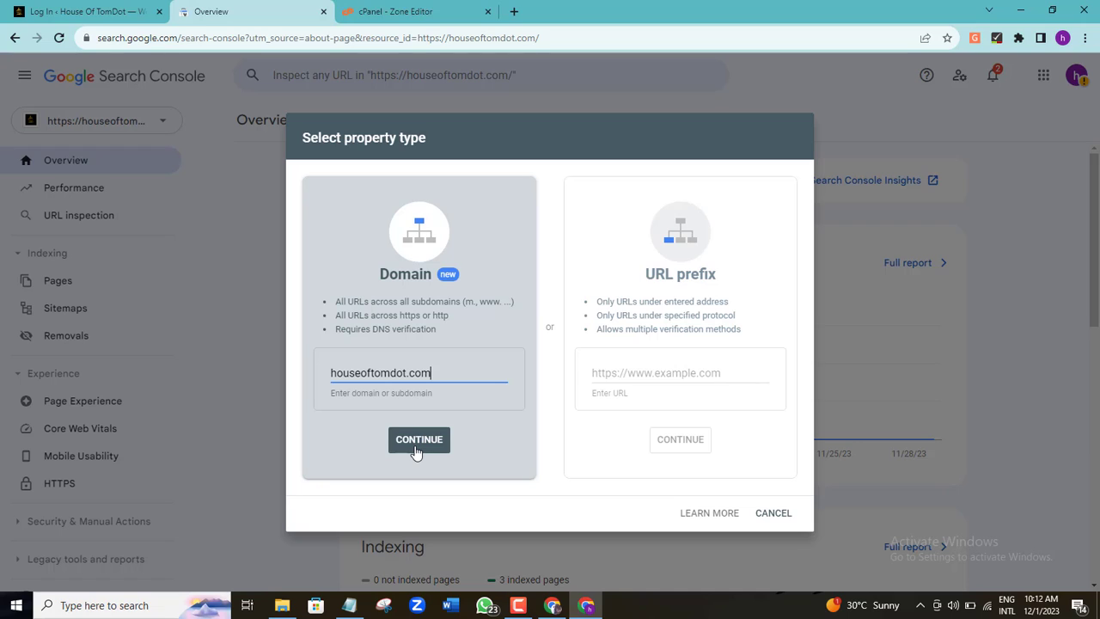
{"action": "left_click", "coordinate": [420, 440]}
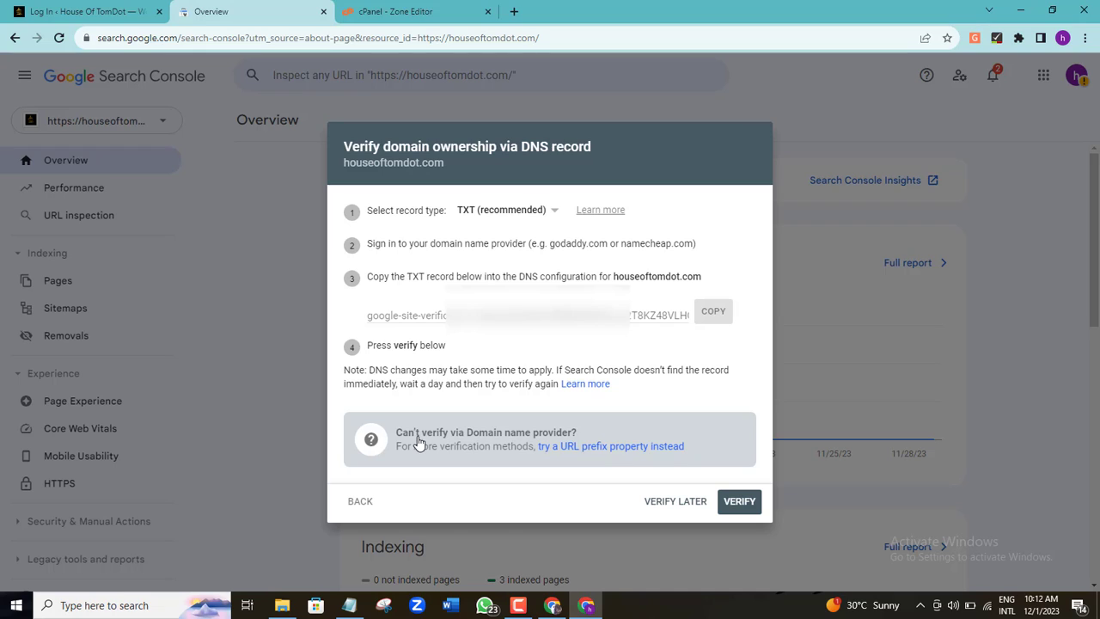
{"action": "mouse_move", "coordinate": [584, 383]}
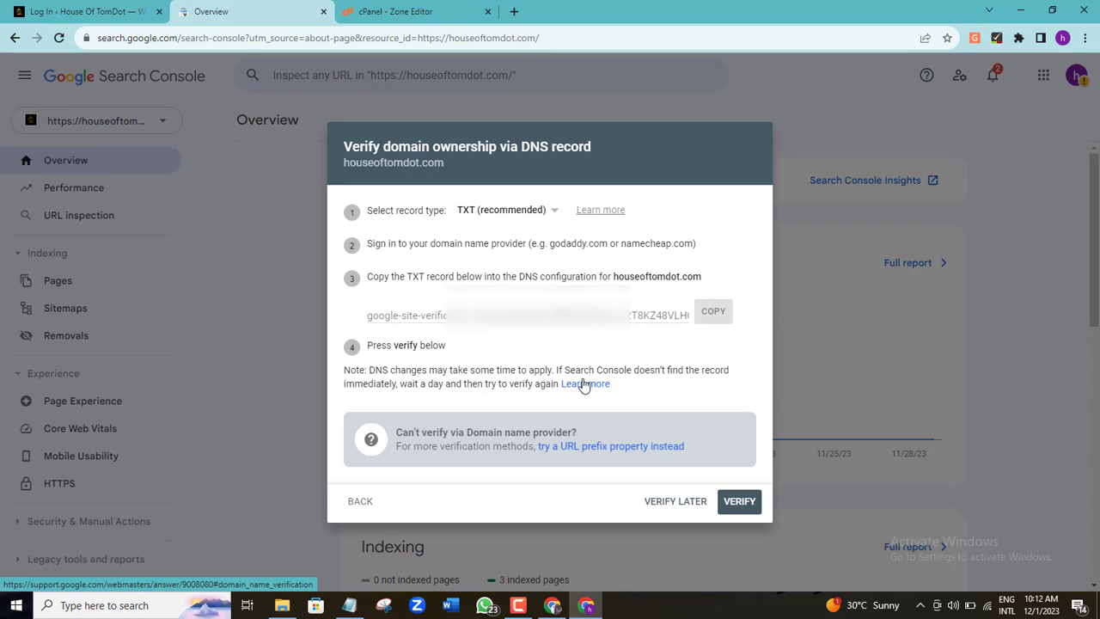
{"action": "mouse_move", "coordinate": [536, 275]}
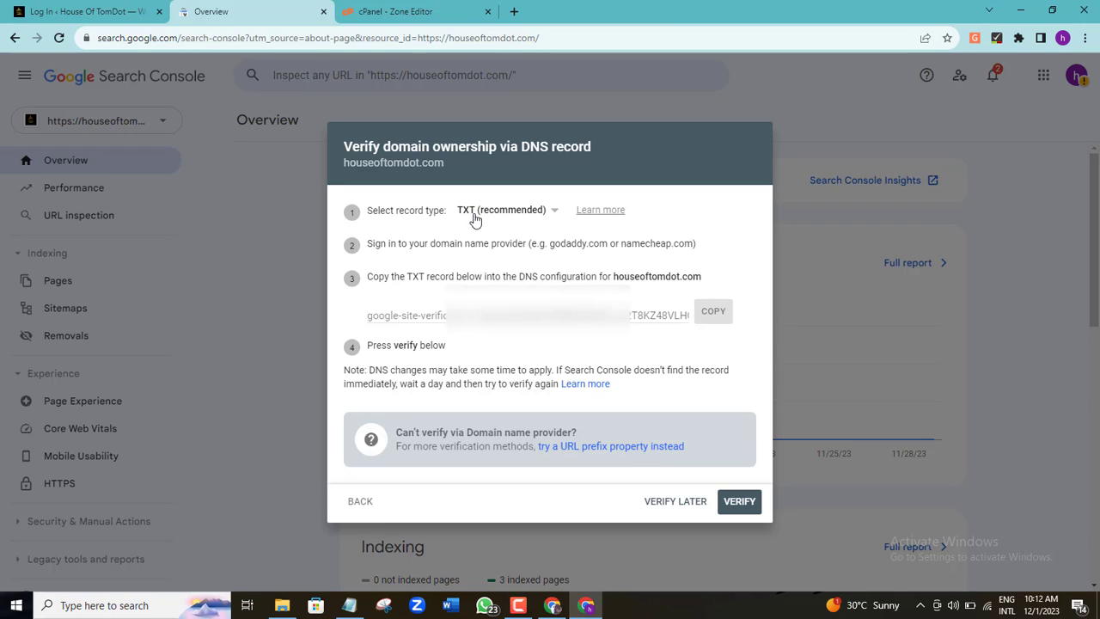
{"action": "mouse_move", "coordinate": [475, 220]}
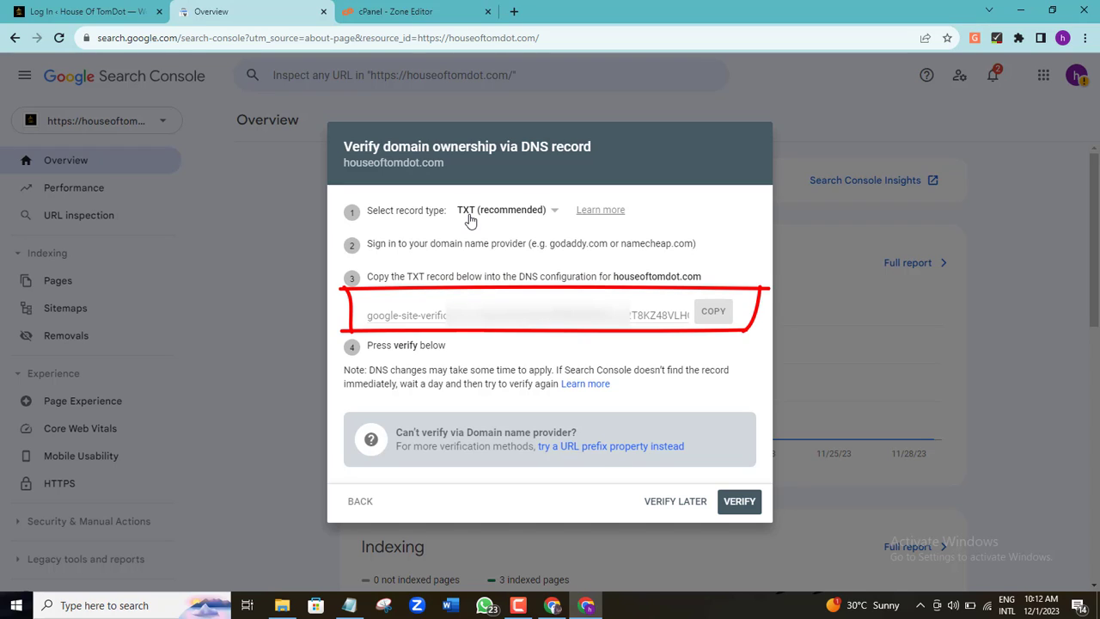
Step: Copy the TXT verification record for houseoftomdot.com, with the cPanel login tab at hand
{"action": "left_click", "coordinate": [712, 309]}
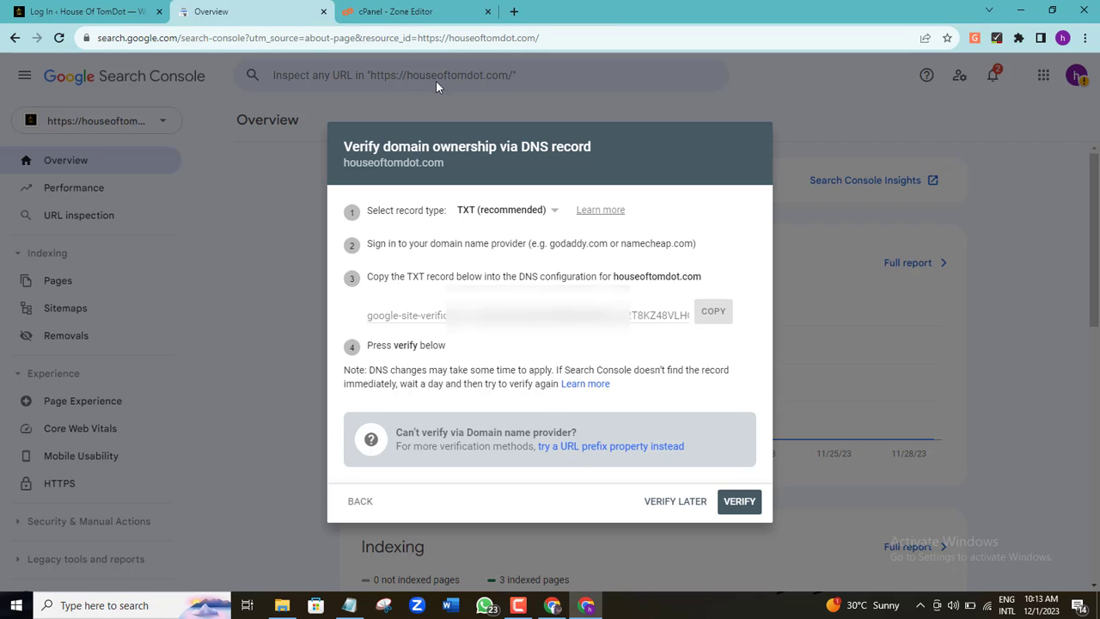
{"action": "left_click", "coordinate": [416, 10]}
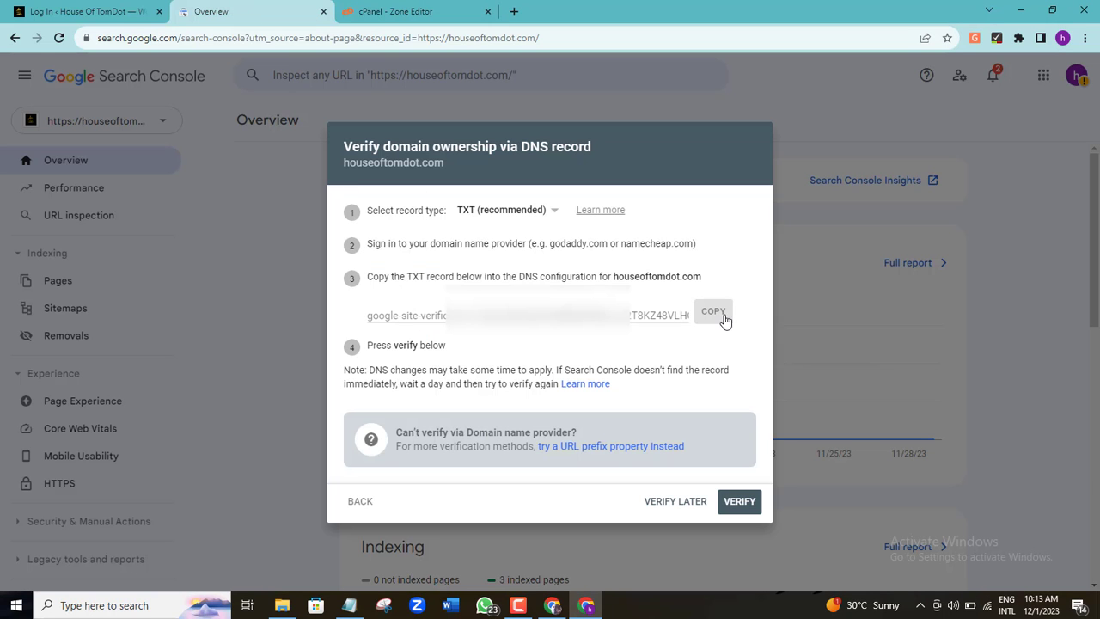
{"action": "left_click", "coordinate": [714, 311]}
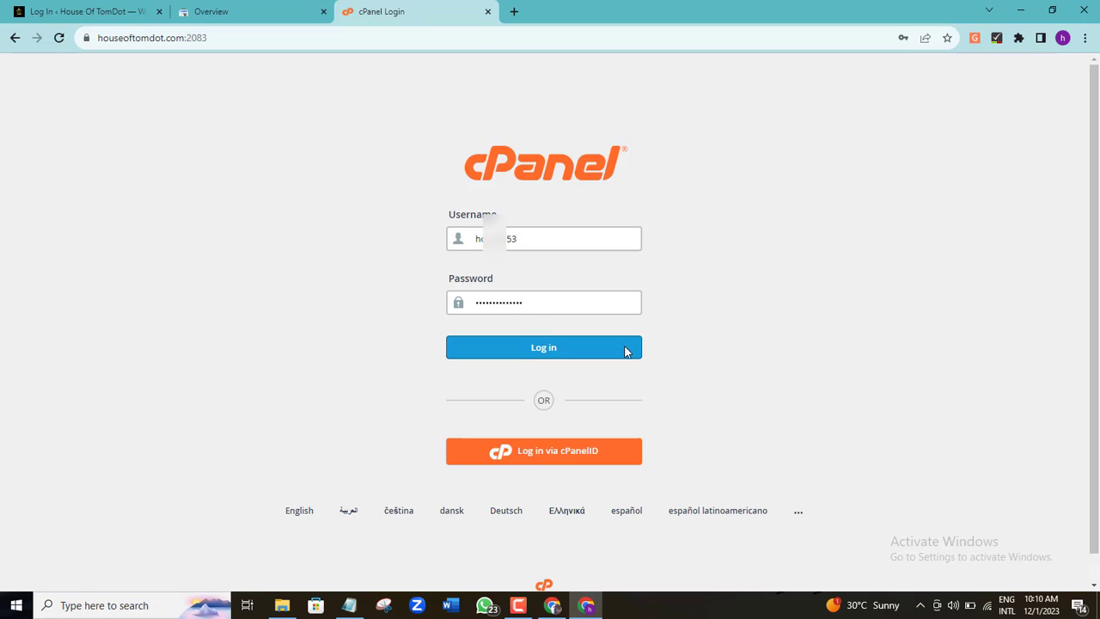
Step: Log in to the houseoftomdot.com cPanel hosting account and browse the Tools page
{"action": "left_click", "coordinate": [544, 347]}
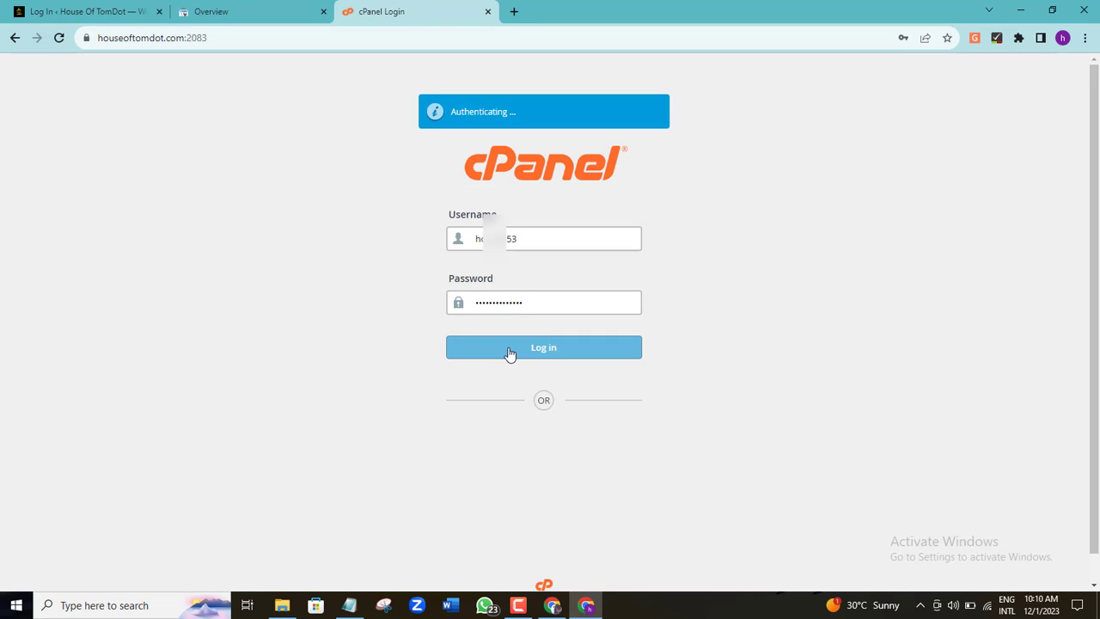
{"action": "left_click", "coordinate": [544, 347]}
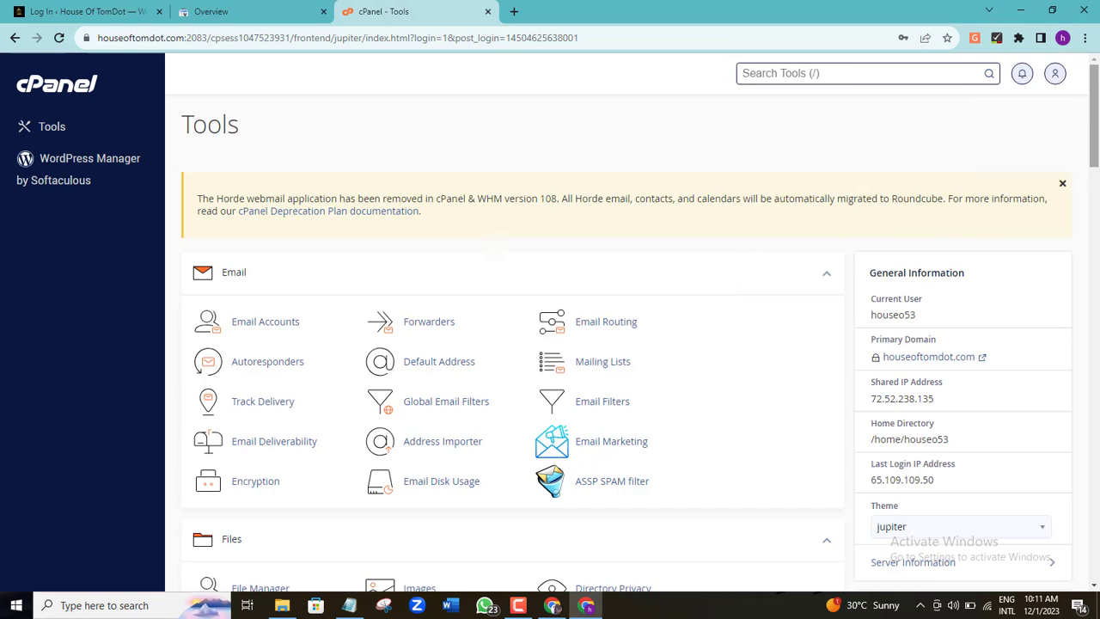
{"action": "scroll", "scroll_direction": "down", "scroll_amount": 3}
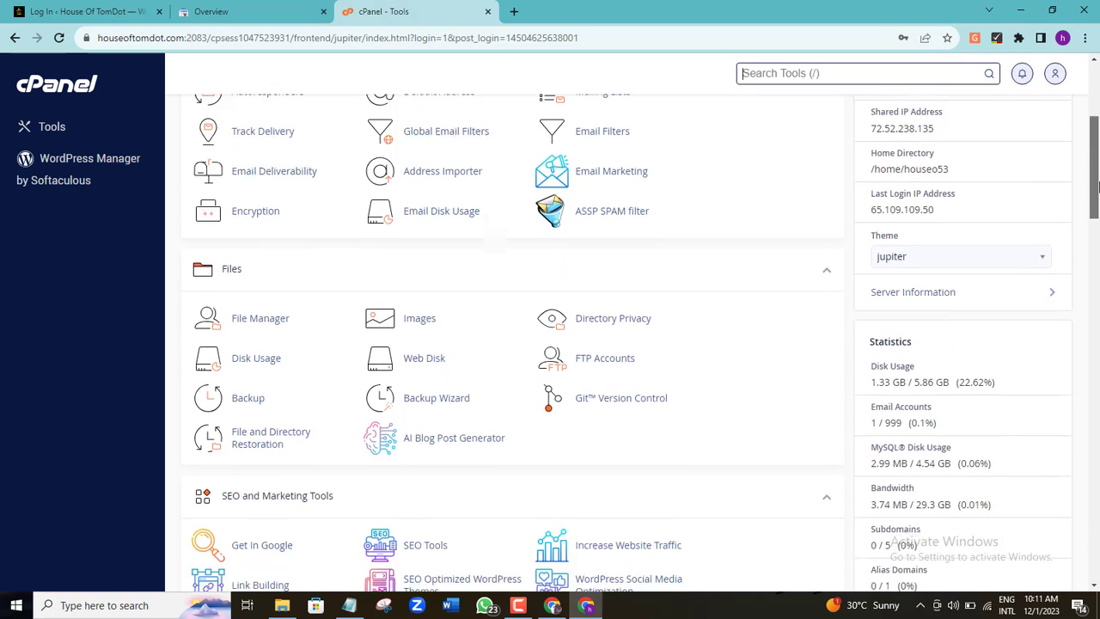
{"action": "scroll", "scroll_direction": "down", "scroll_amount": 3}
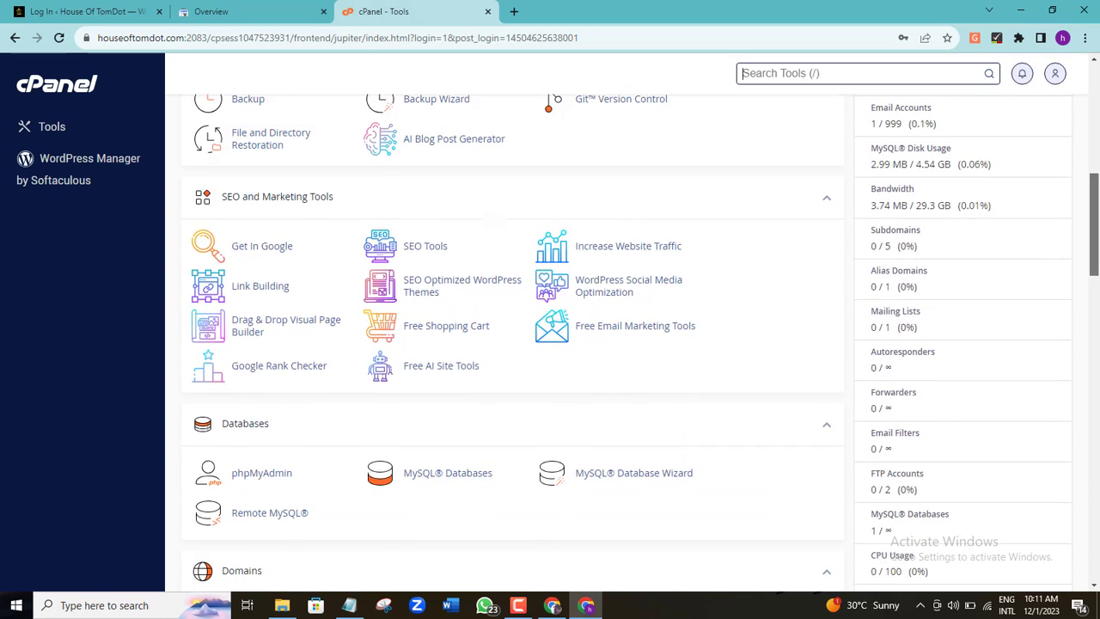
{"action": "scroll", "scroll_direction": "down", "scroll_amount": 3}
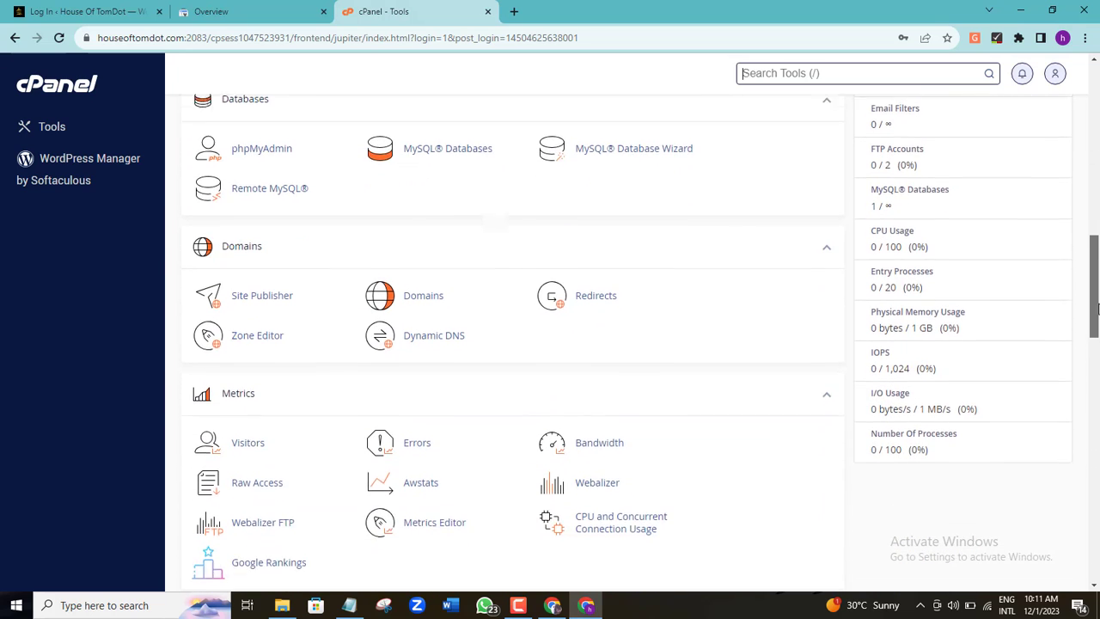
{"action": "scroll", "scroll_direction": "down", "scroll_amount": 3}
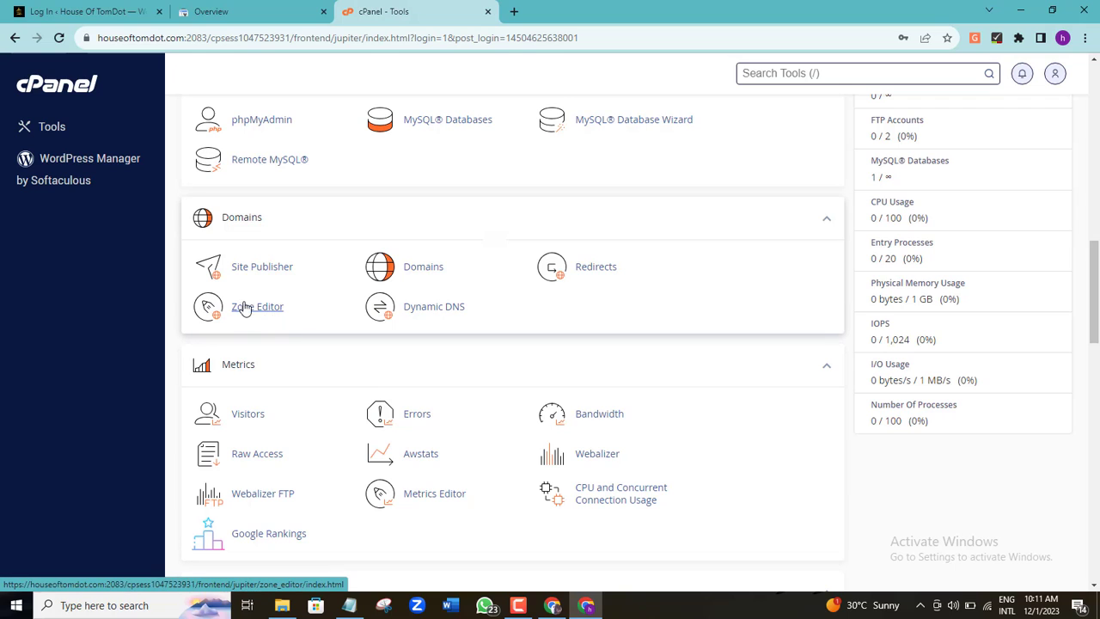
{"action": "mouse_move", "coordinate": [278, 287]}
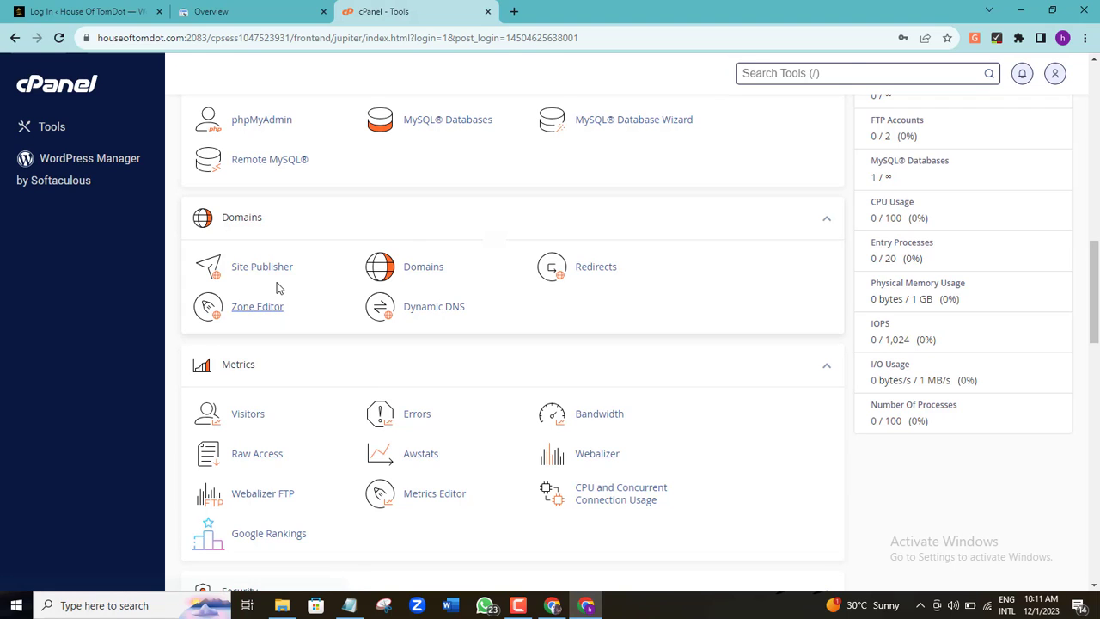
Step: Find 'zone' in Search Tools and launch the Zone Editor
{"action": "left_click", "coordinate": [863, 72]}
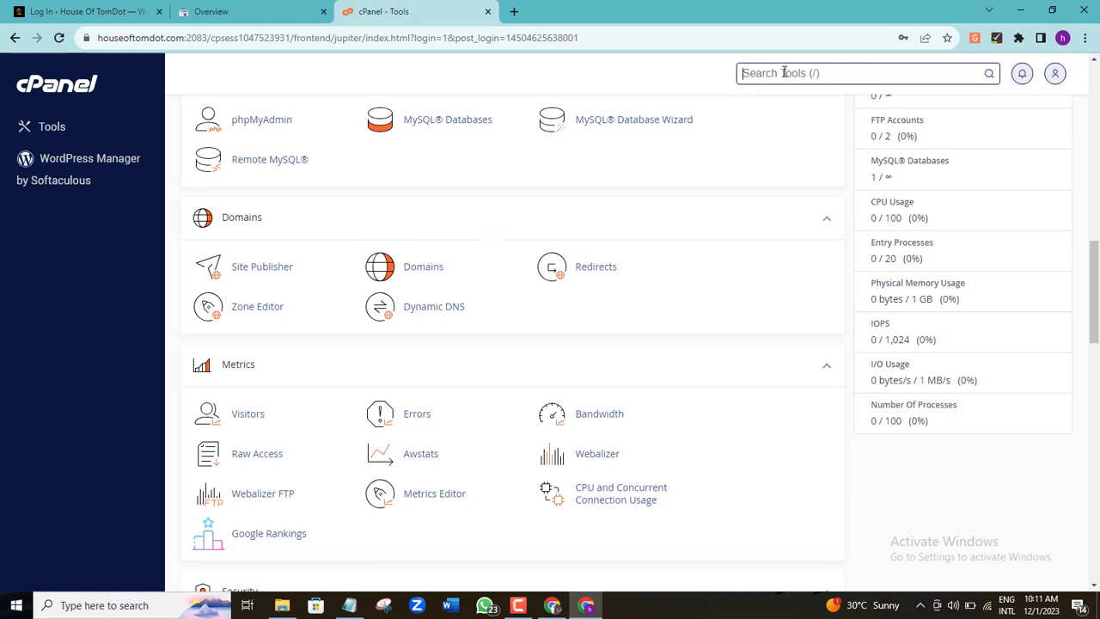
{"action": "type", "text": "zone"}
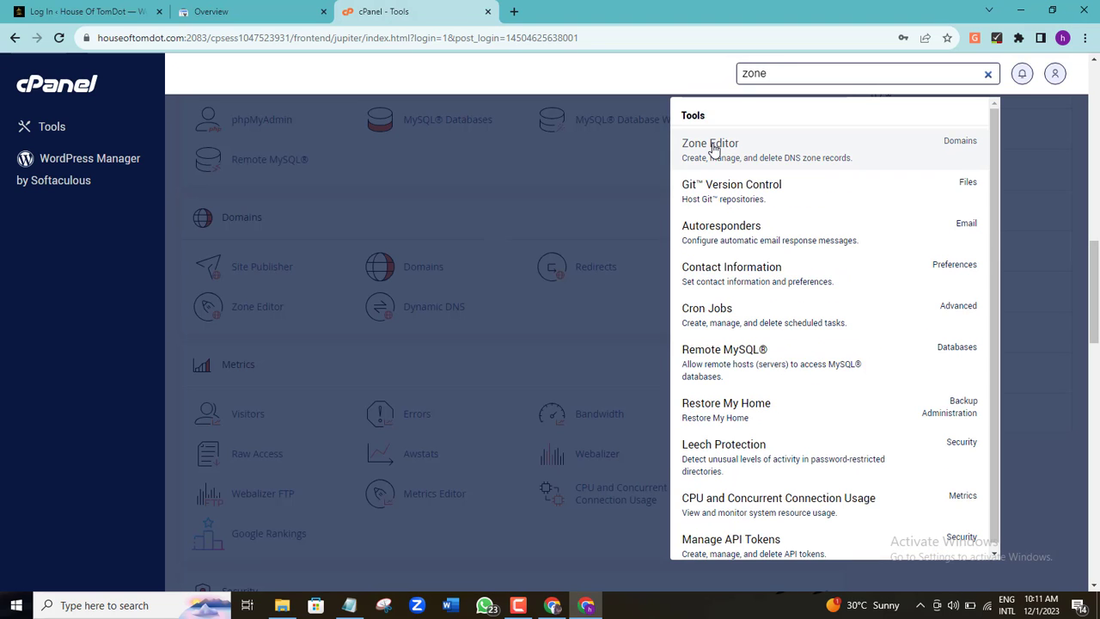
{"action": "left_click", "coordinate": [710, 145]}
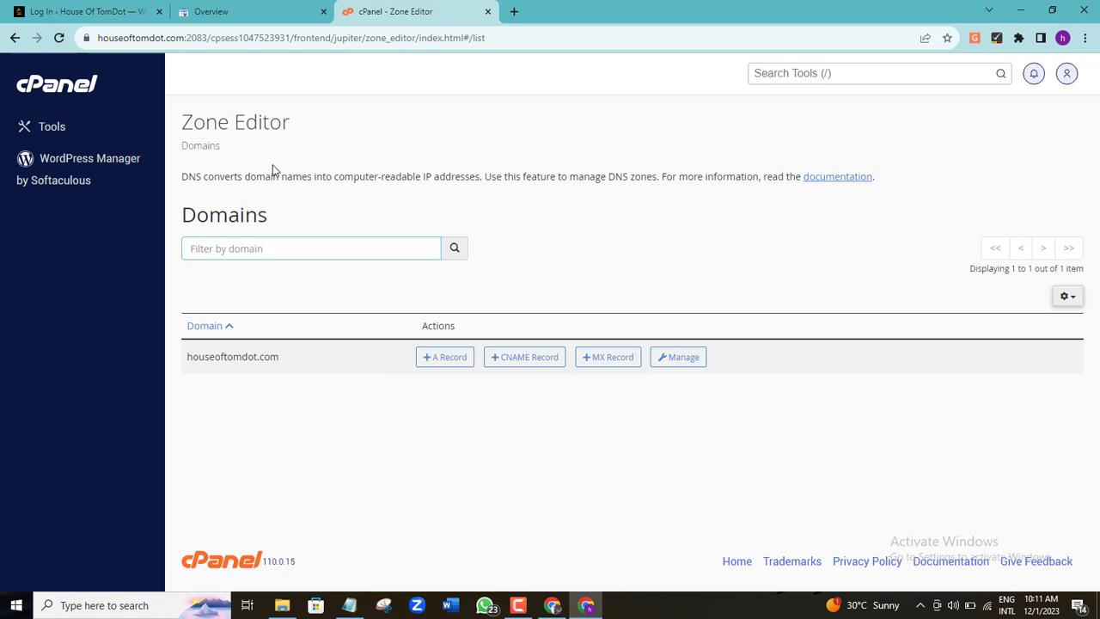
{"action": "mouse_move", "coordinate": [356, 213]}
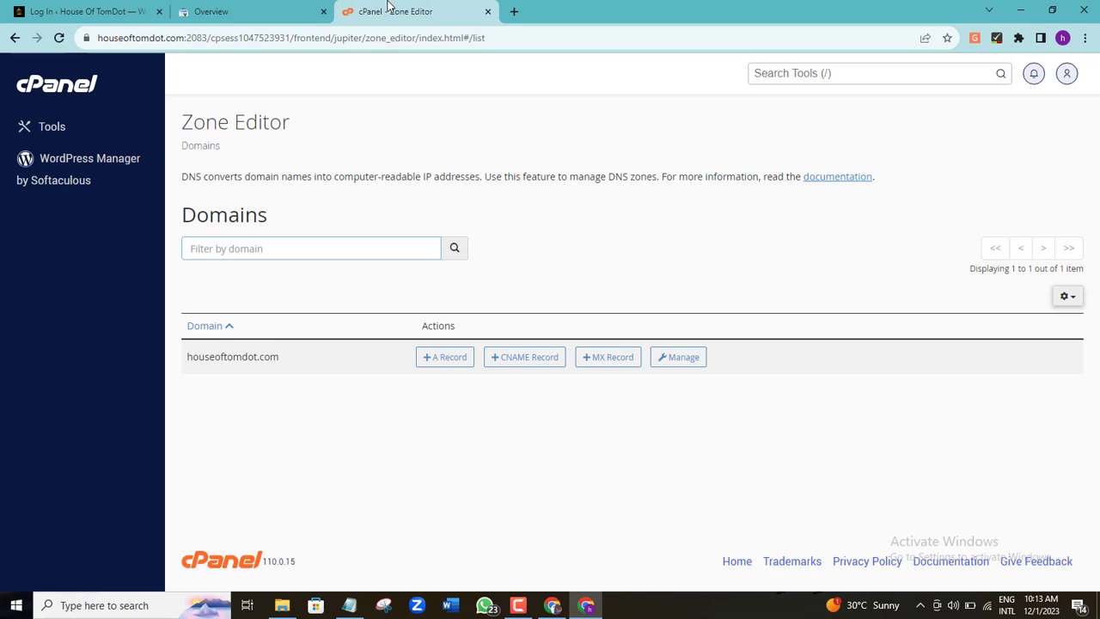
{"action": "mouse_move", "coordinate": [443, 206]}
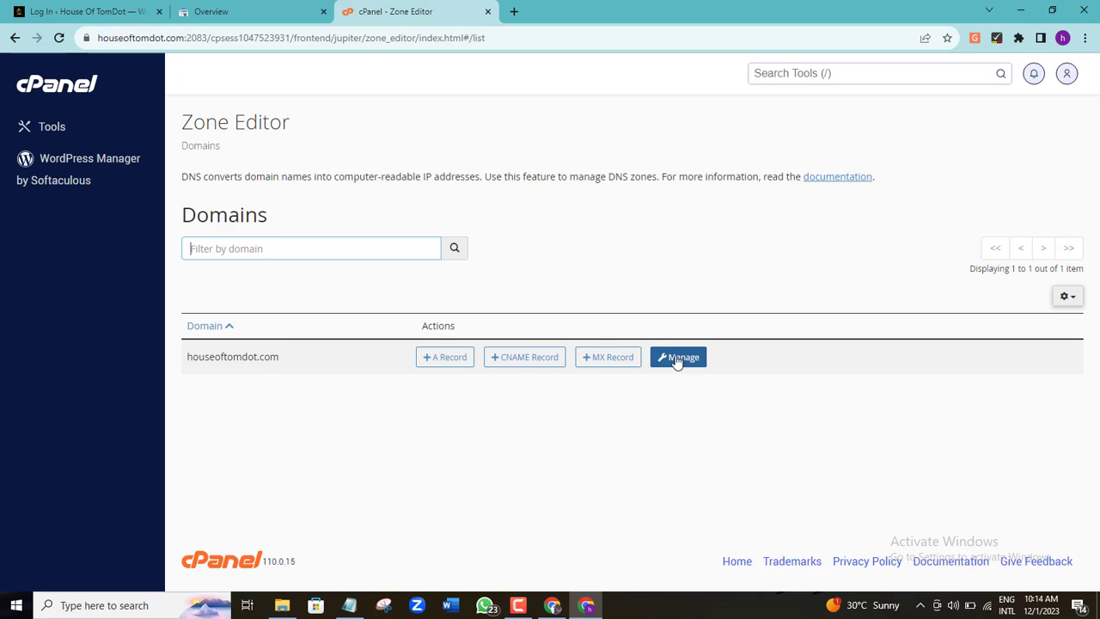
{"action": "mouse_move", "coordinate": [681, 362]}
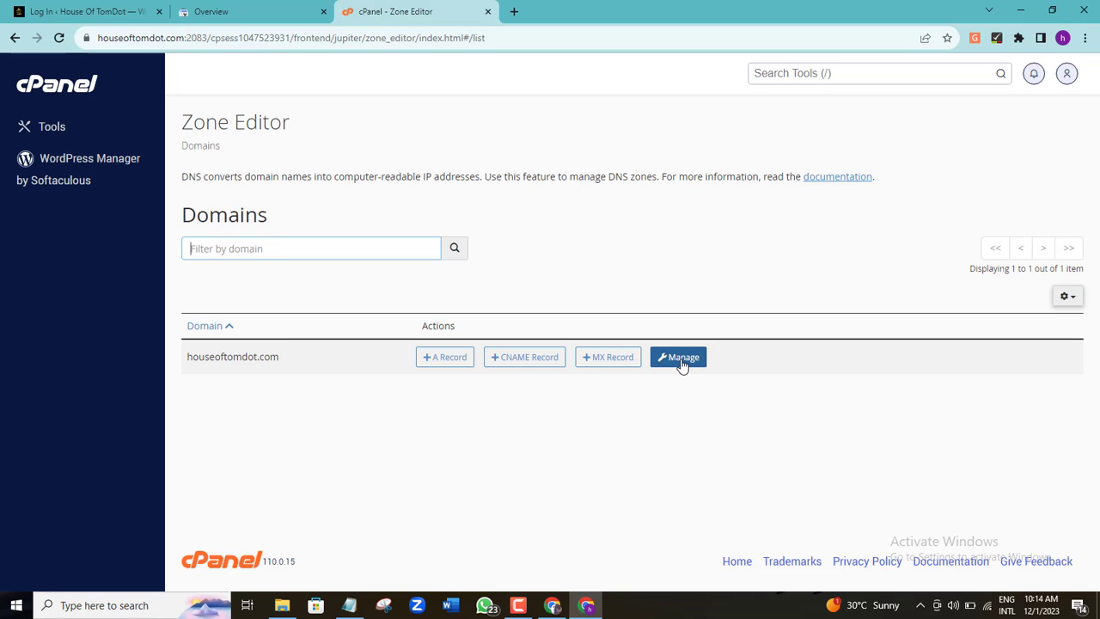
Step: Manage the houseoftomdot.com zone to list its existing DNS records
{"action": "left_click", "coordinate": [677, 356]}
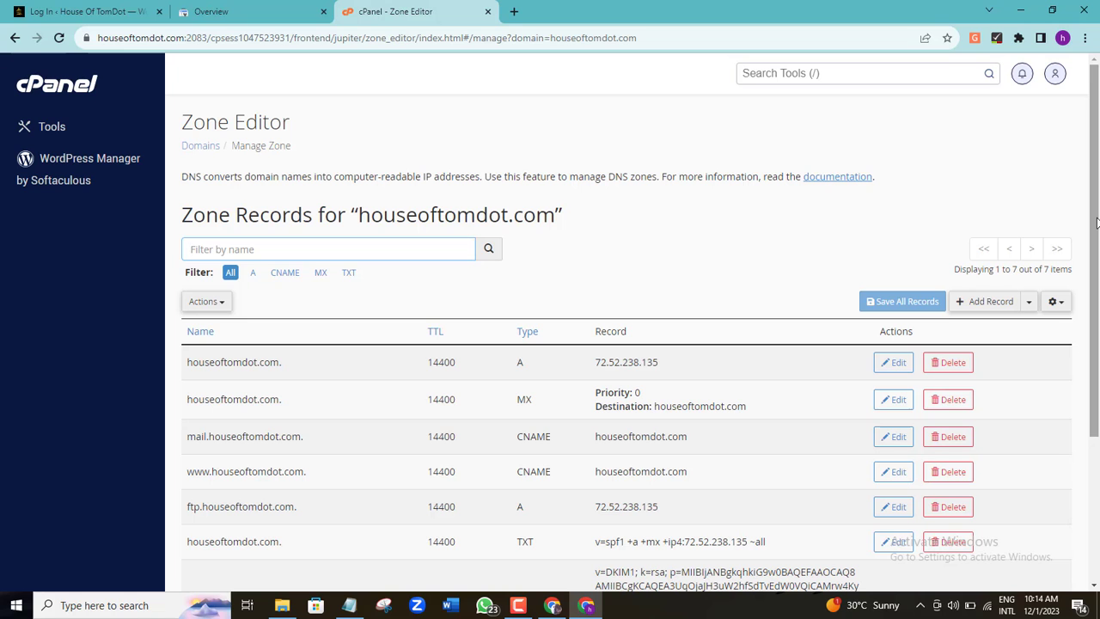
{"action": "scroll", "scroll_direction": "down", "scroll_amount": 3}
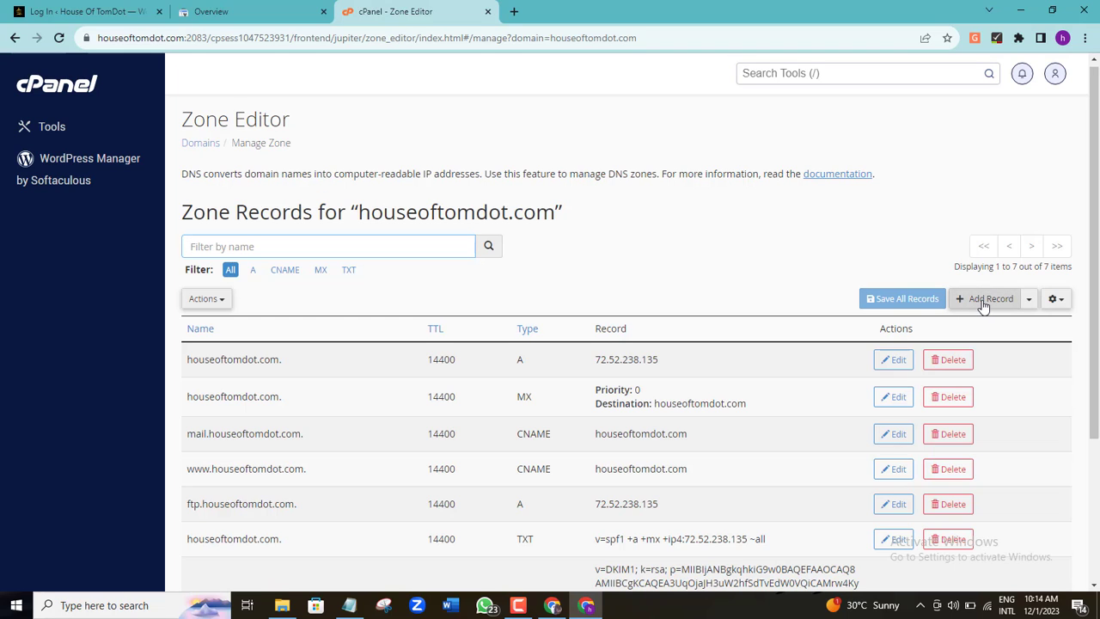
Step: Create a TXT record named houseoftomdot.com with the pasted Google verification string and save it
{"action": "left_click", "coordinate": [990, 299]}
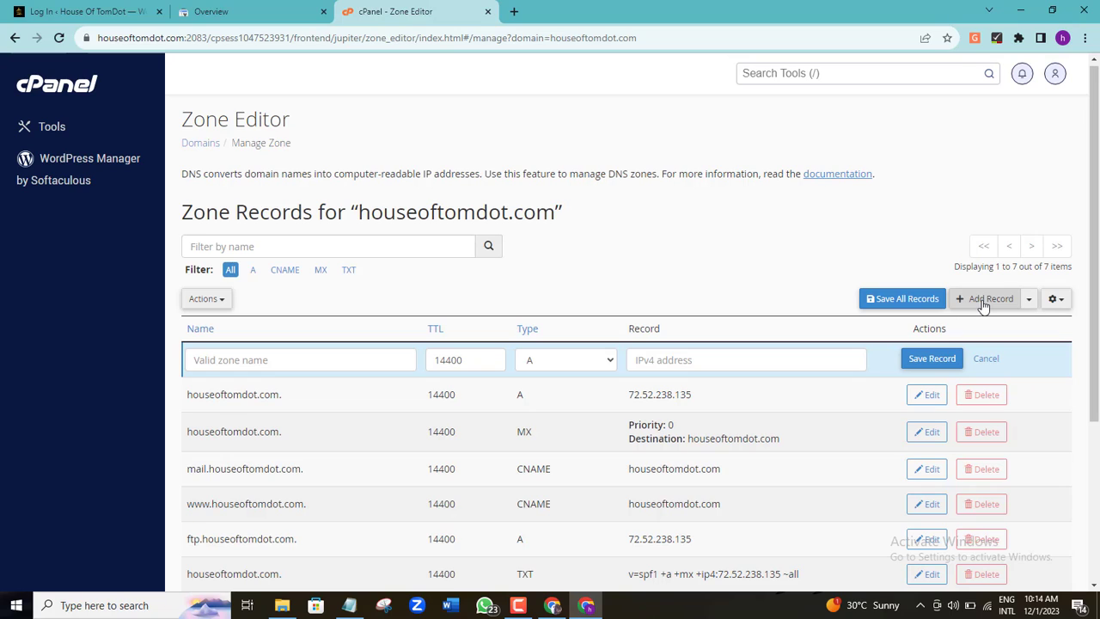
{"action": "mouse_move", "coordinate": [636, 317]}
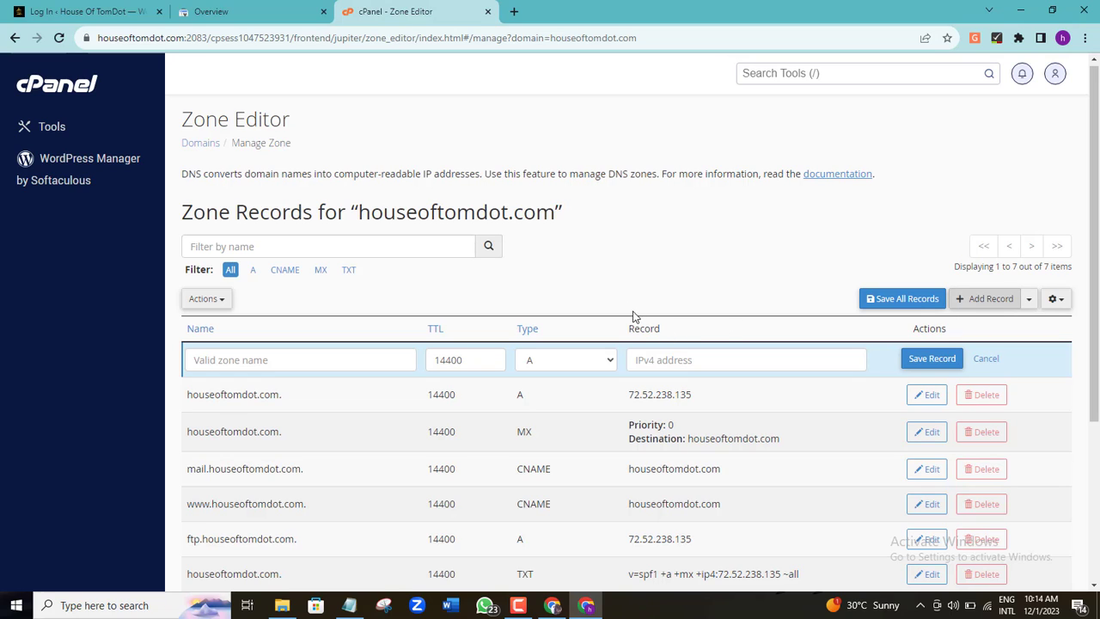
{"action": "mouse_move", "coordinate": [629, 319]}
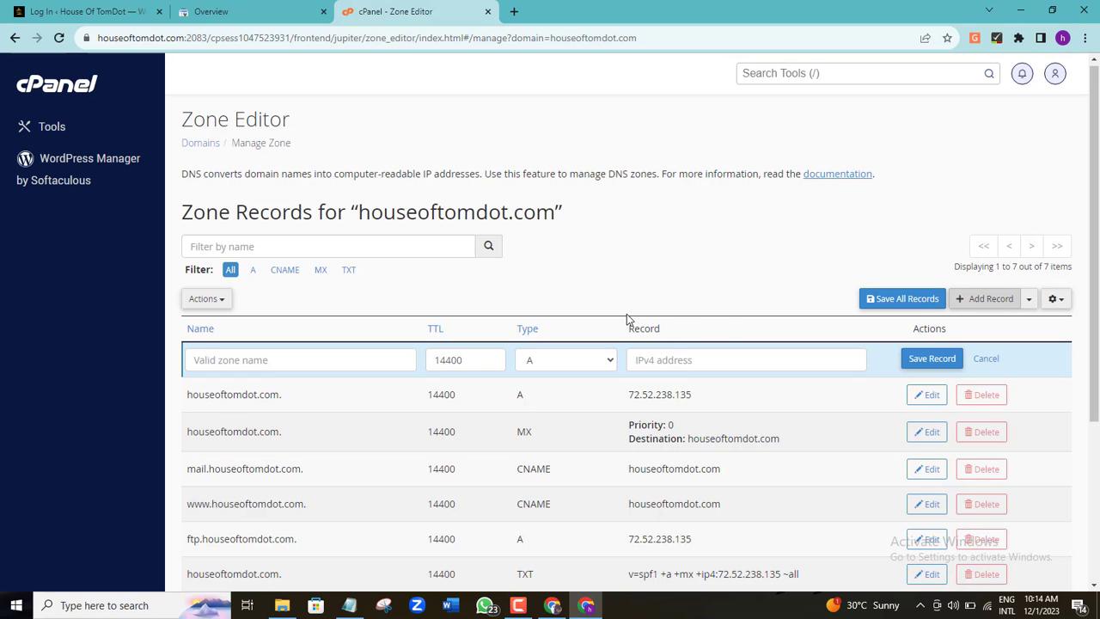
{"action": "left_click", "coordinate": [565, 325]}
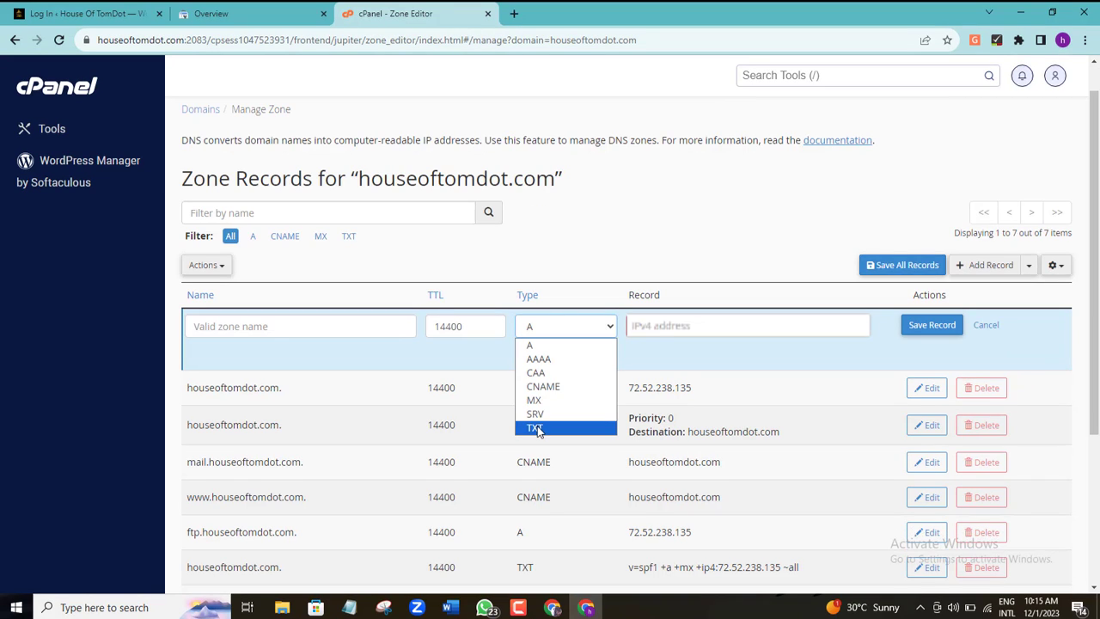
{"action": "left_click", "coordinate": [536, 426]}
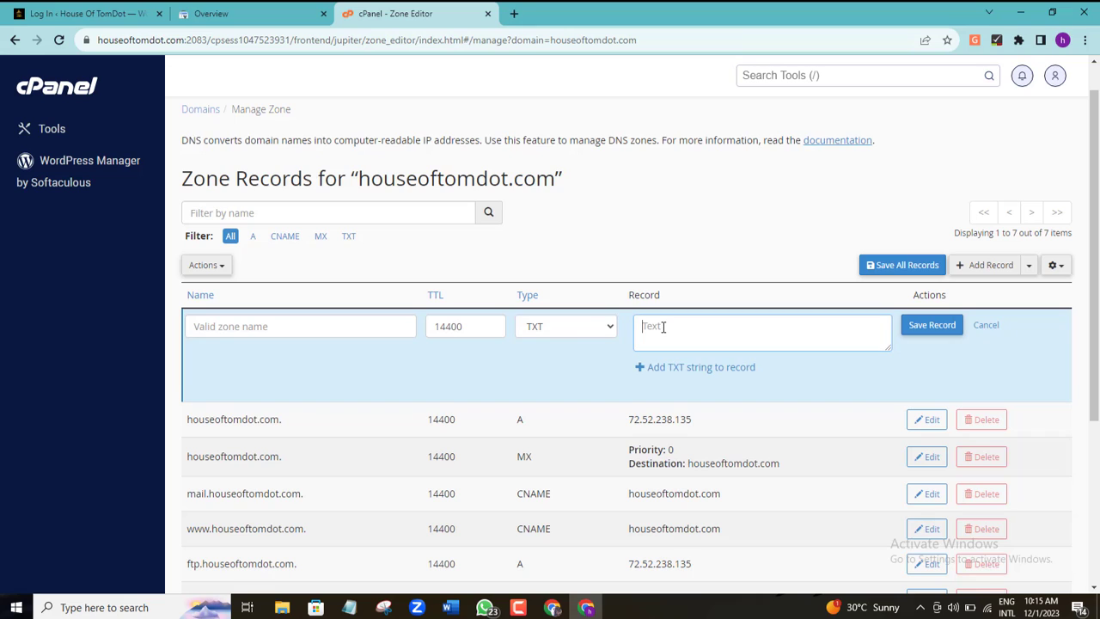
{"action": "mouse_move", "coordinate": [639, 326]}
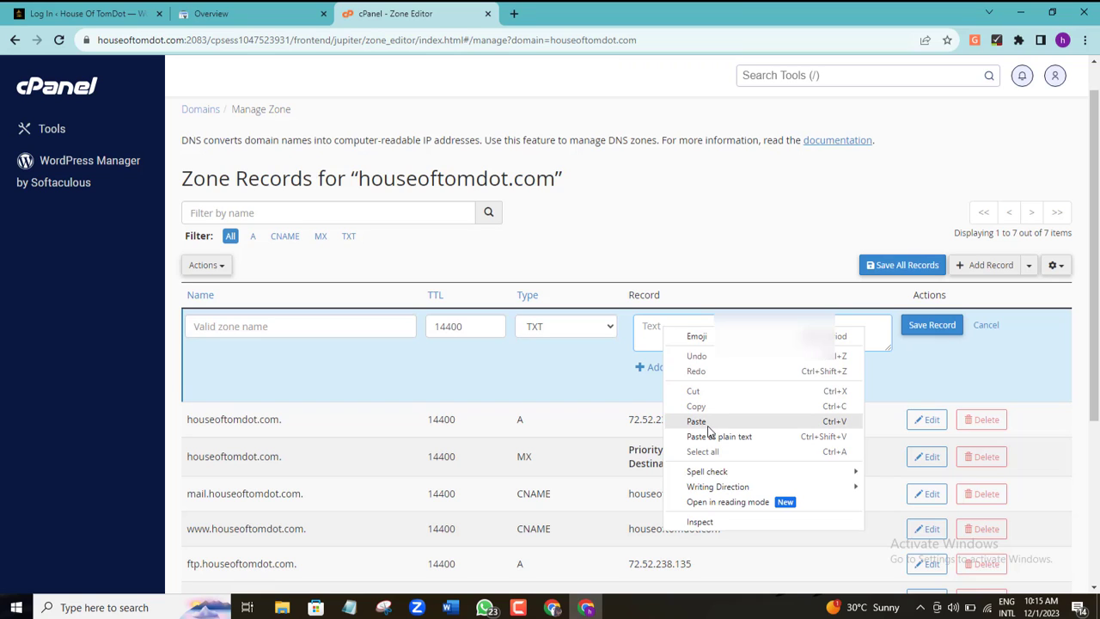
{"action": "left_click", "coordinate": [696, 421]}
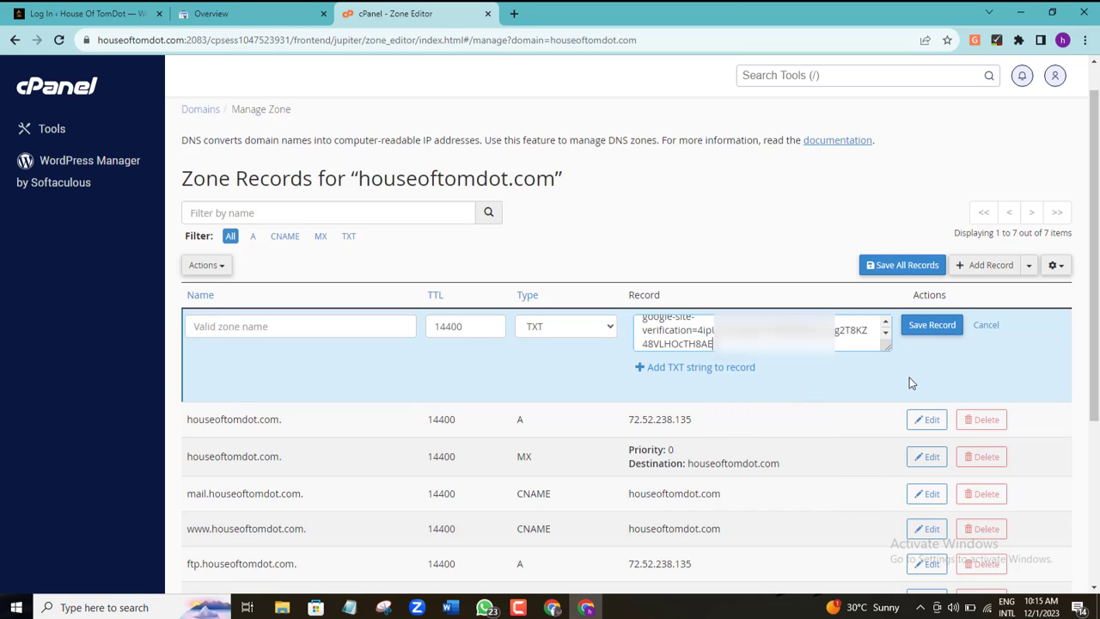
{"action": "mouse_move", "coordinate": [323, 346]}
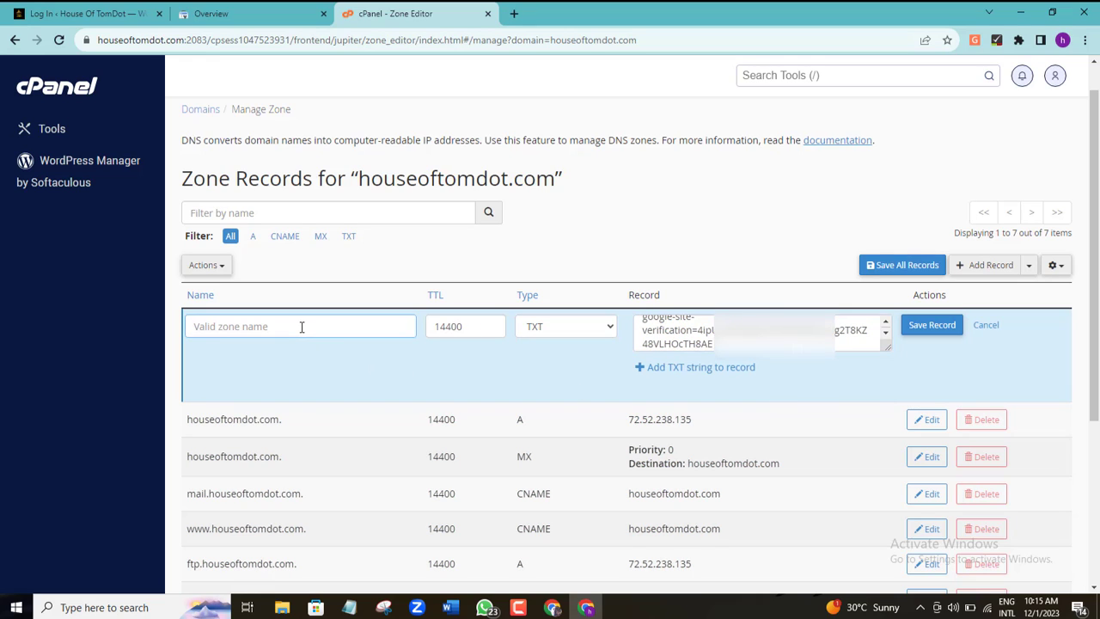
{"action": "type", "text": "hous"}
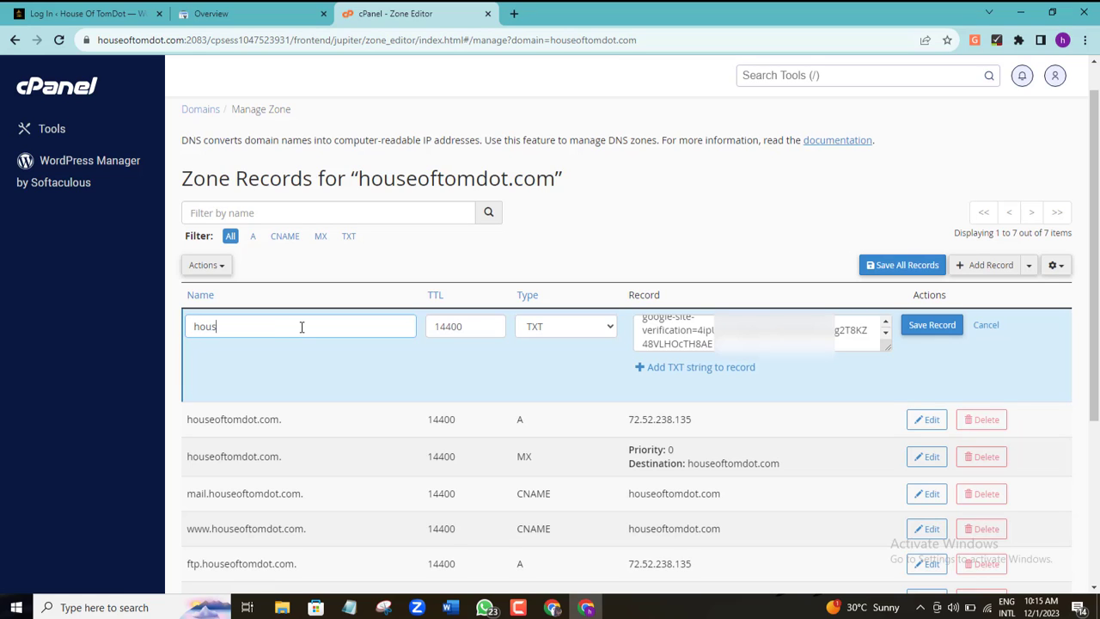
{"action": "type", "text": "eoftomdot.com"}
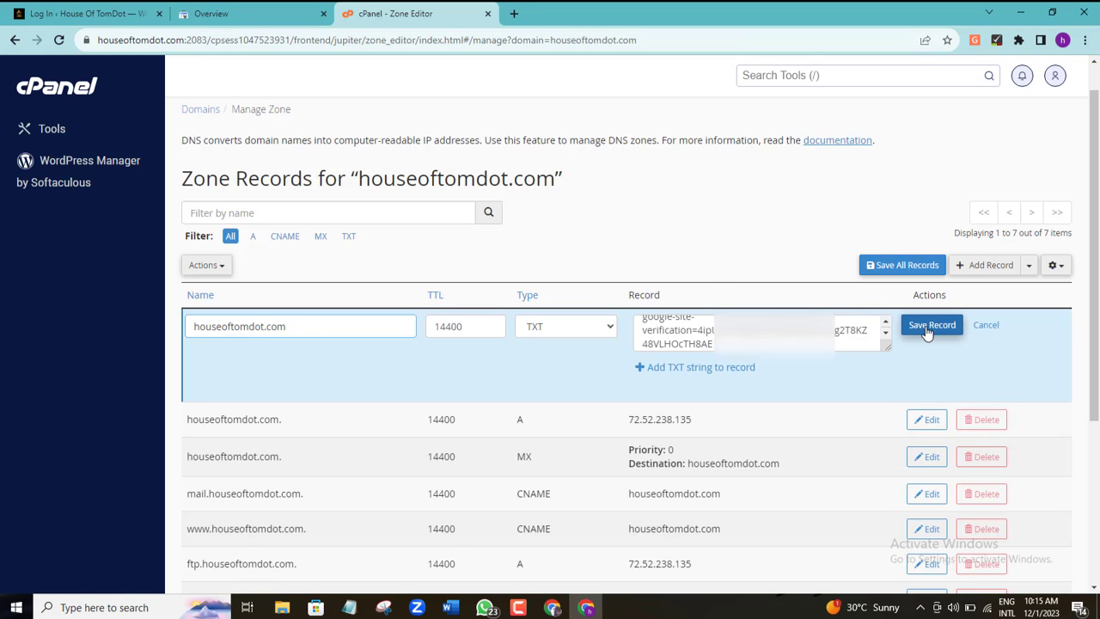
{"action": "left_click", "coordinate": [931, 325]}
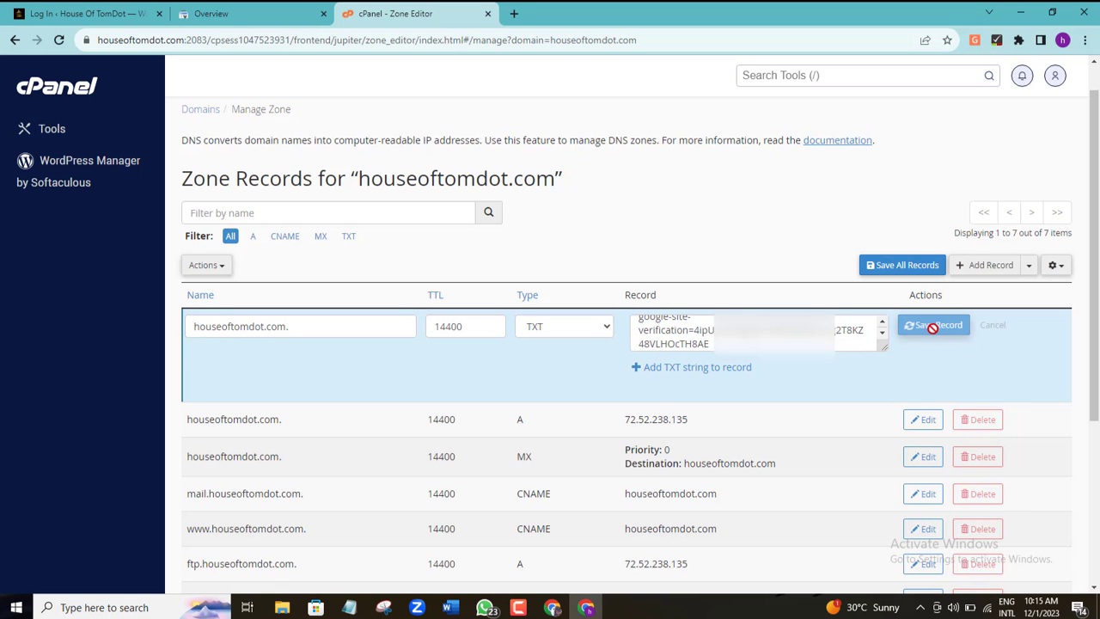
Step: Confirm the TXT record saves so the zone lists eight records
{"action": "left_click", "coordinate": [932, 324]}
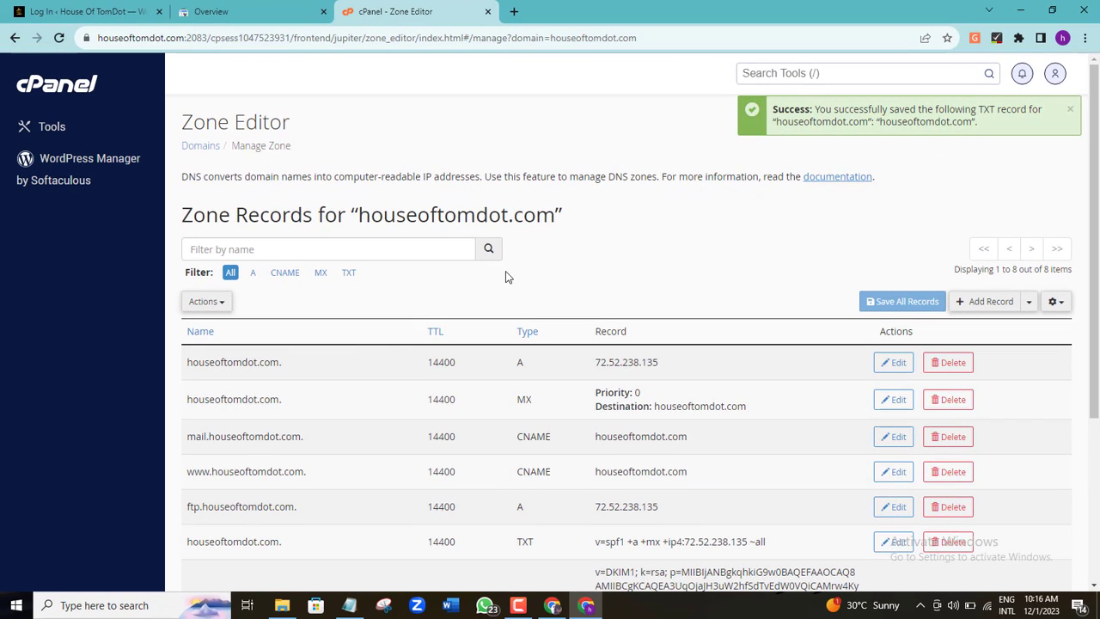
{"action": "mouse_move", "coordinate": [512, 296]}
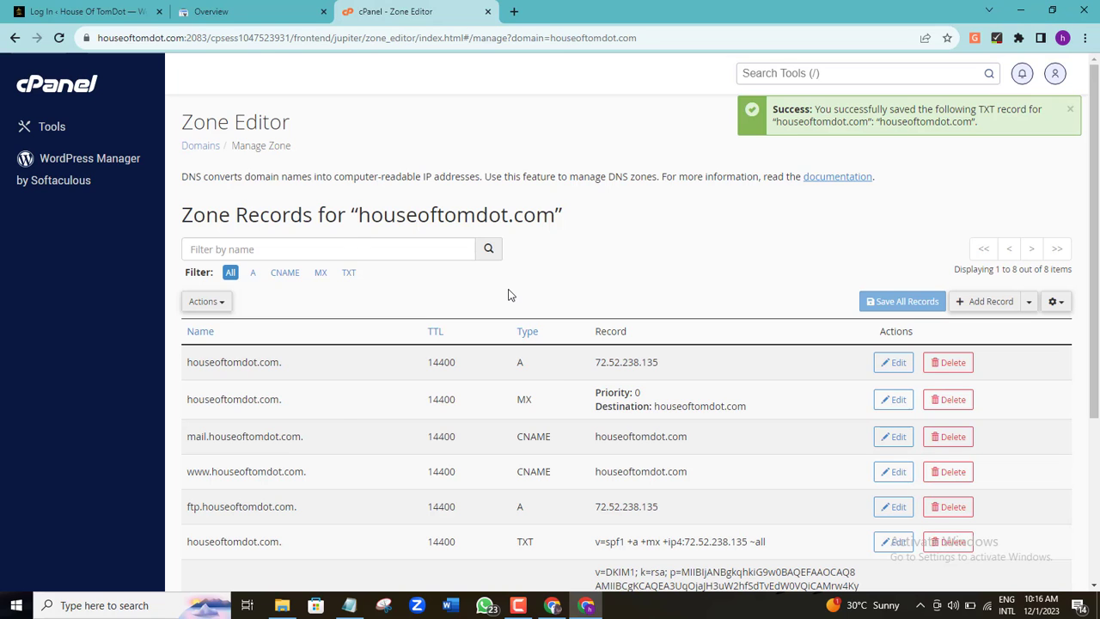
Step: Verify houseoftomdot.com via the DNS record in Search Console and dismiss the Ownership verified confirmation
{"action": "left_click", "coordinate": [249, 12]}
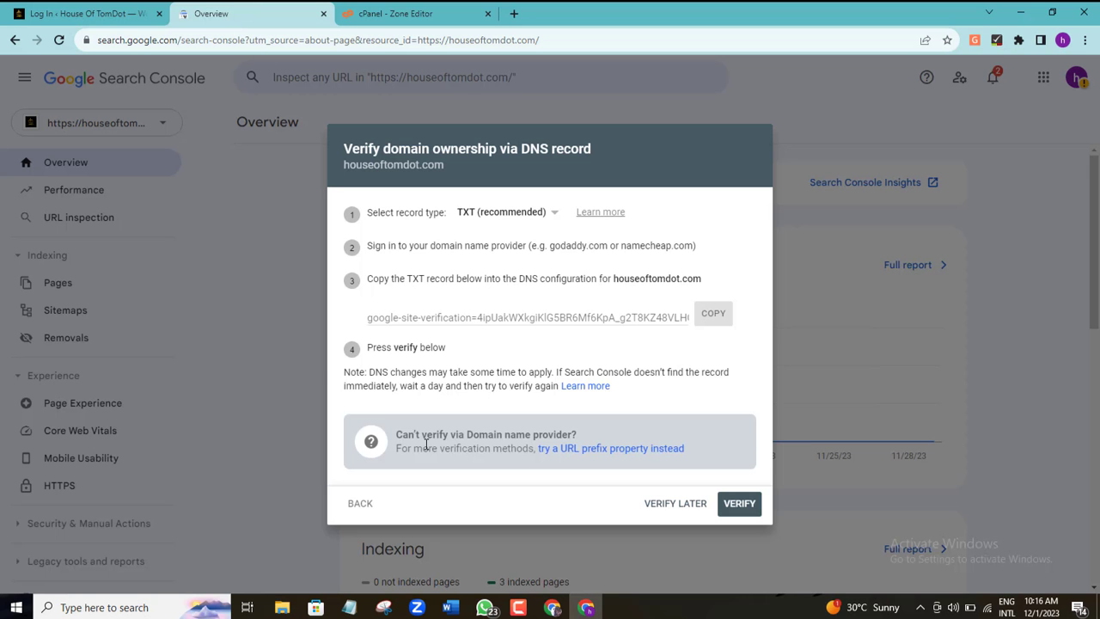
{"action": "mouse_move", "coordinate": [739, 502]}
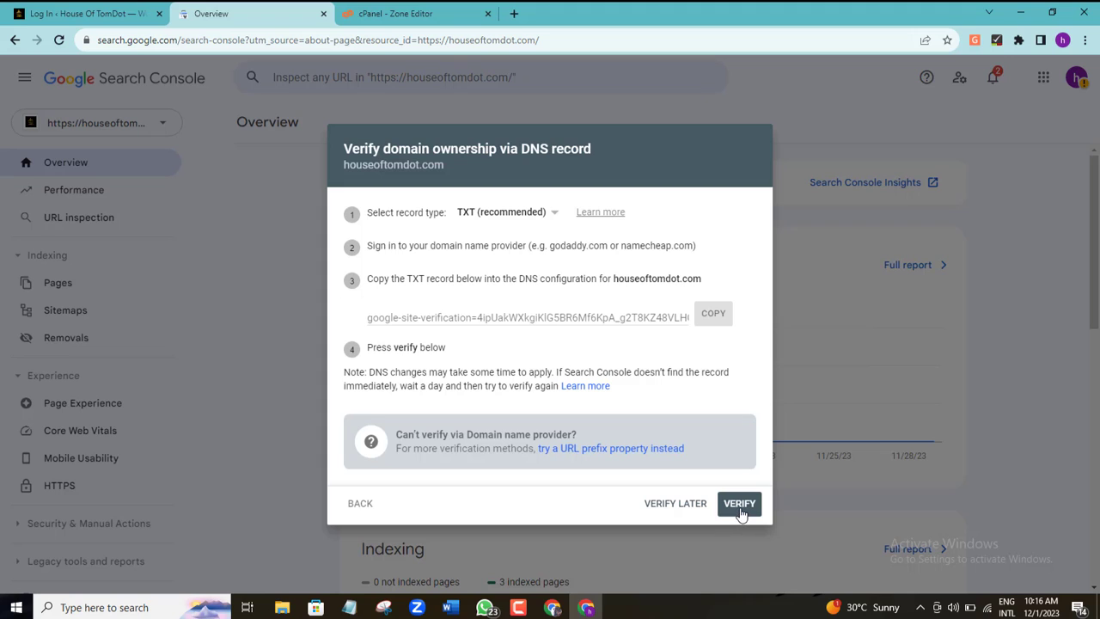
{"action": "left_click", "coordinate": [739, 502]}
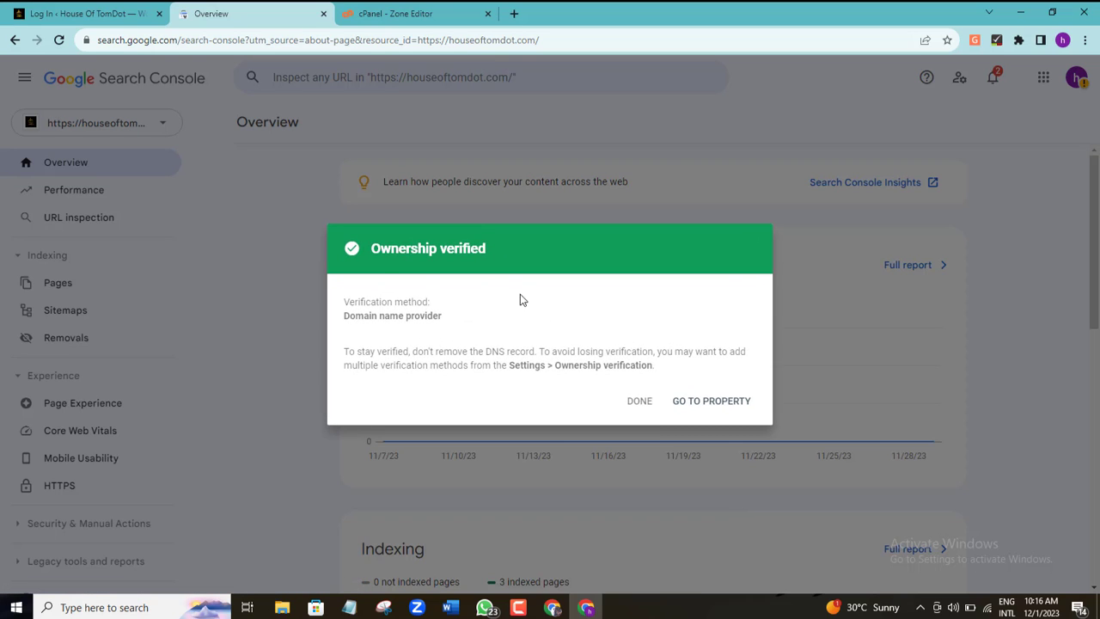
{"action": "mouse_move", "coordinate": [490, 261]}
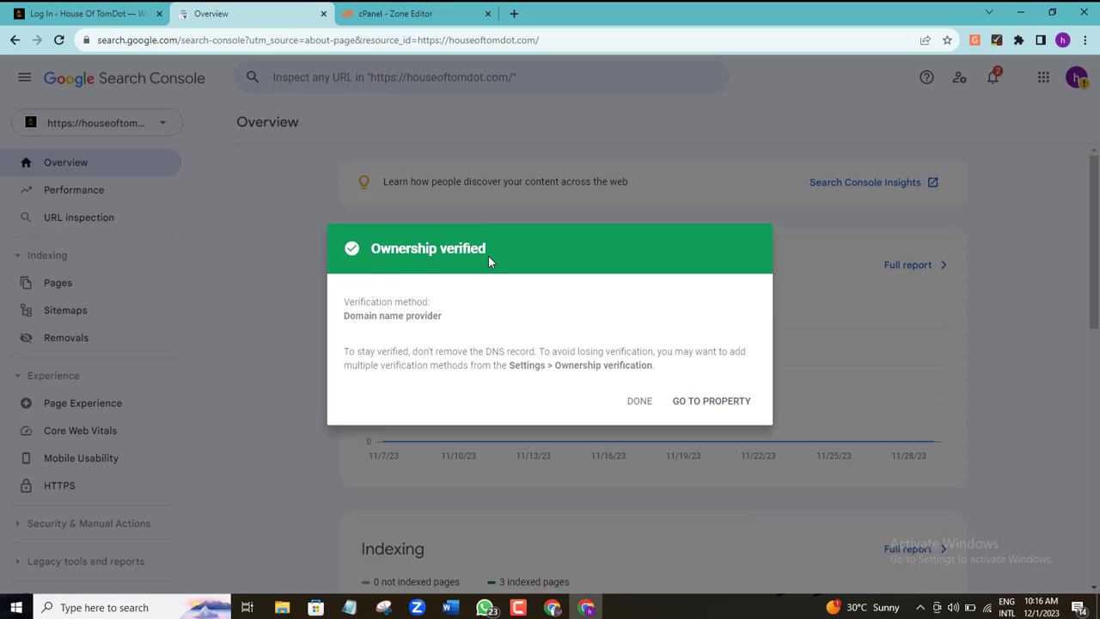
{"action": "mouse_move", "coordinate": [524, 264]}
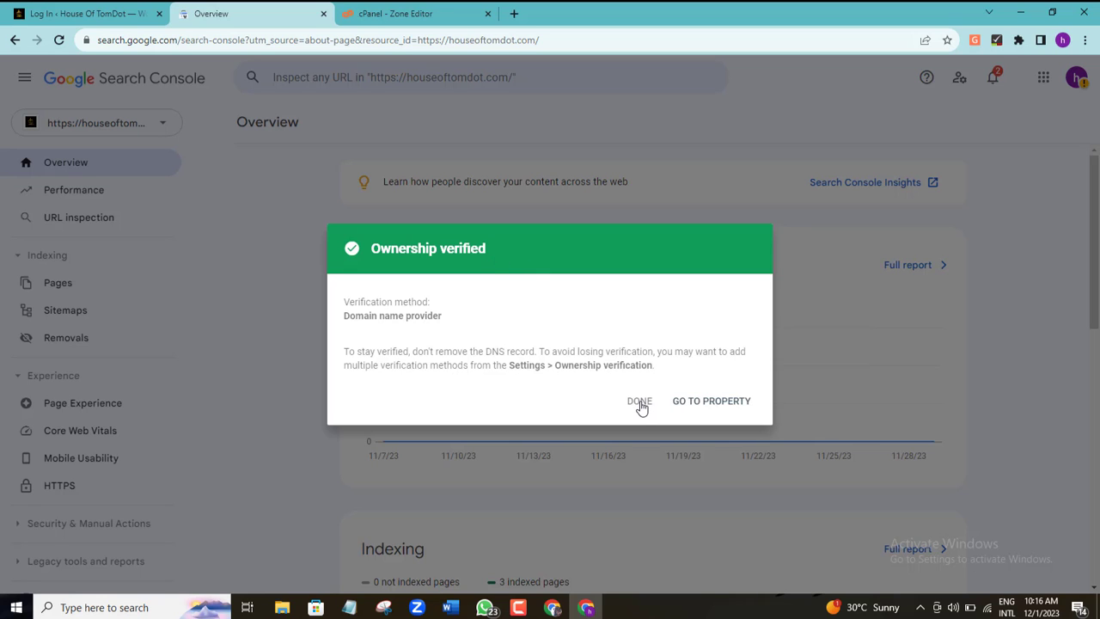
{"action": "left_click", "coordinate": [639, 400]}
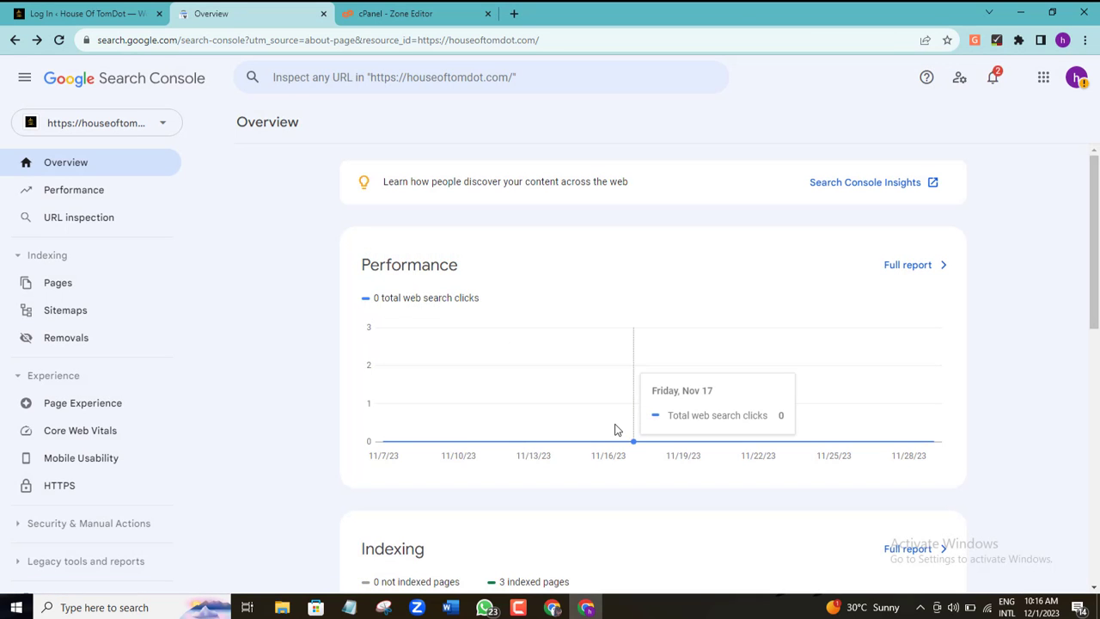
{"action": "mouse_move", "coordinate": [287, 247]}
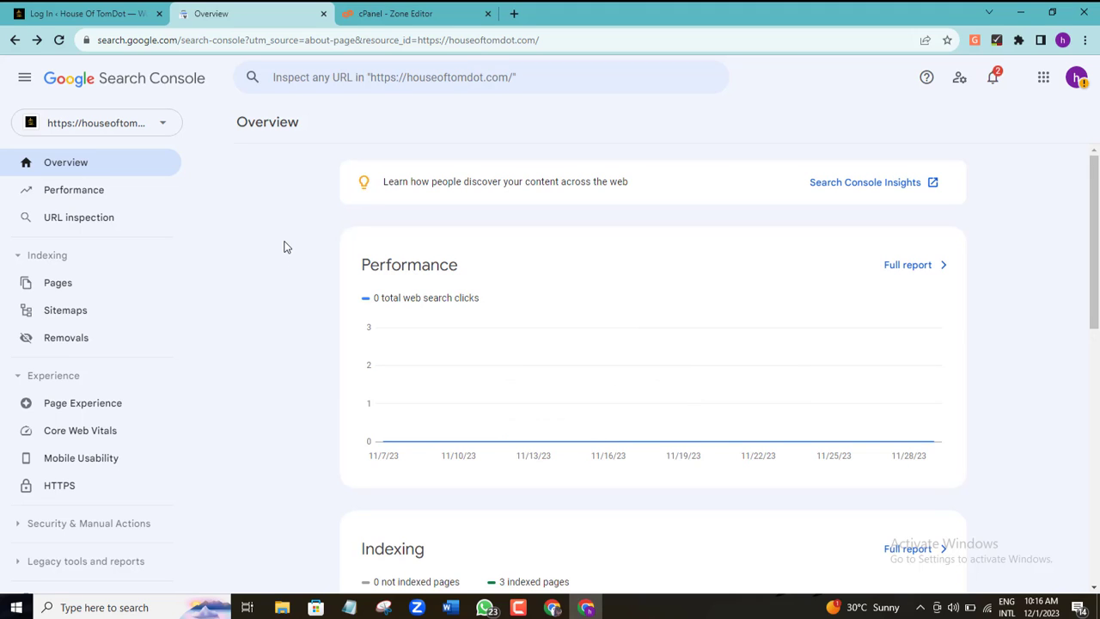
{"action": "left_click", "coordinate": [97, 122]}
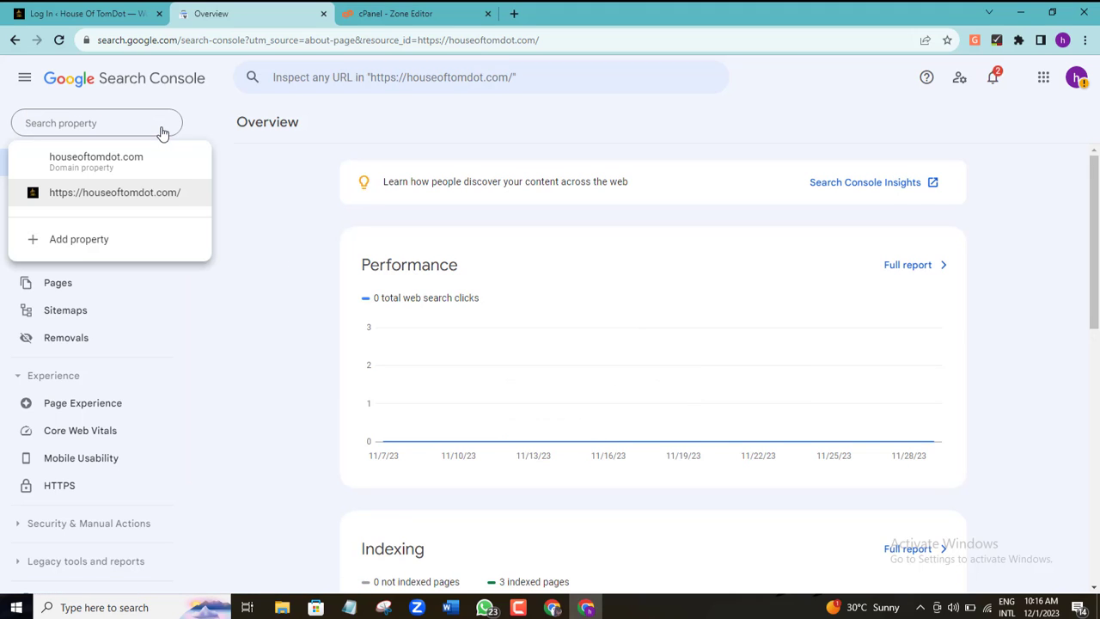
{"action": "mouse_move", "coordinate": [134, 170]}
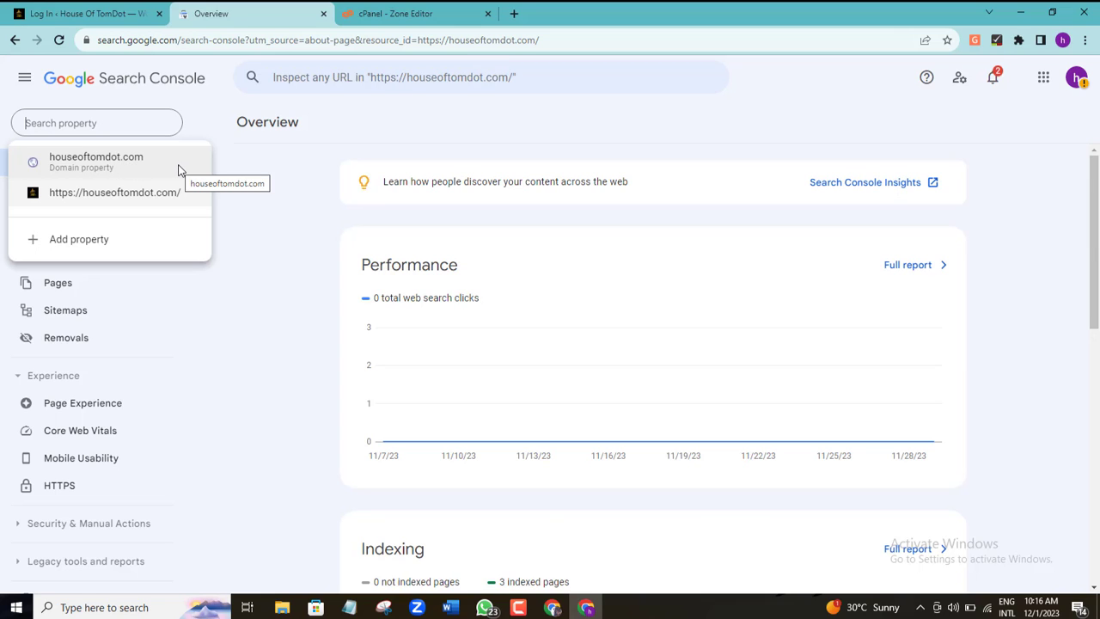
{"action": "mouse_move", "coordinate": [254, 207]}
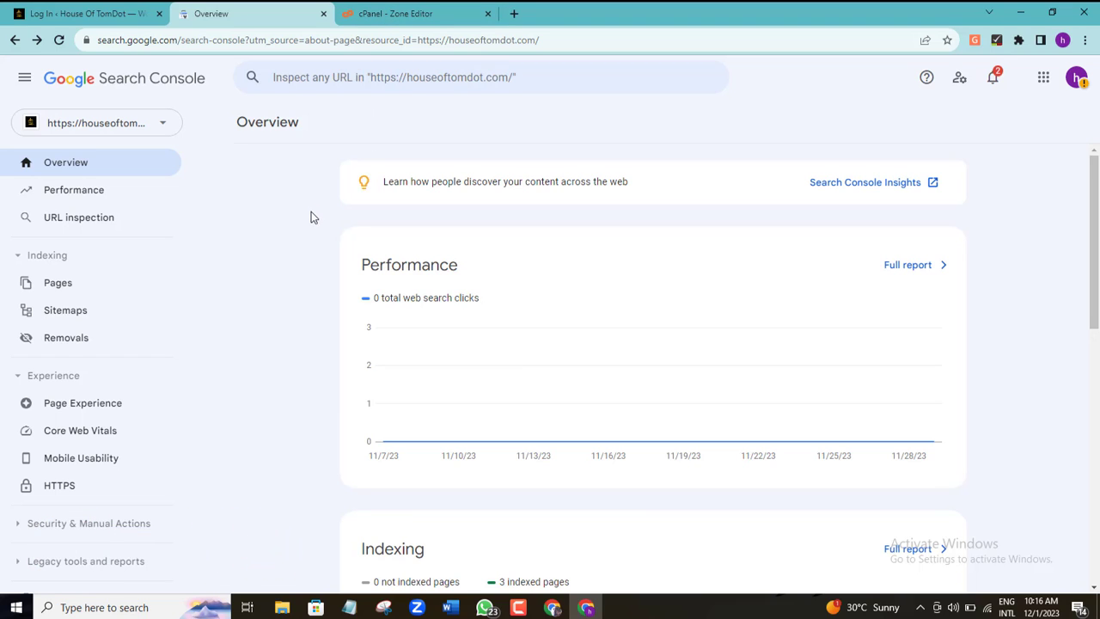
{"action": "mouse_move", "coordinate": [306, 237]}
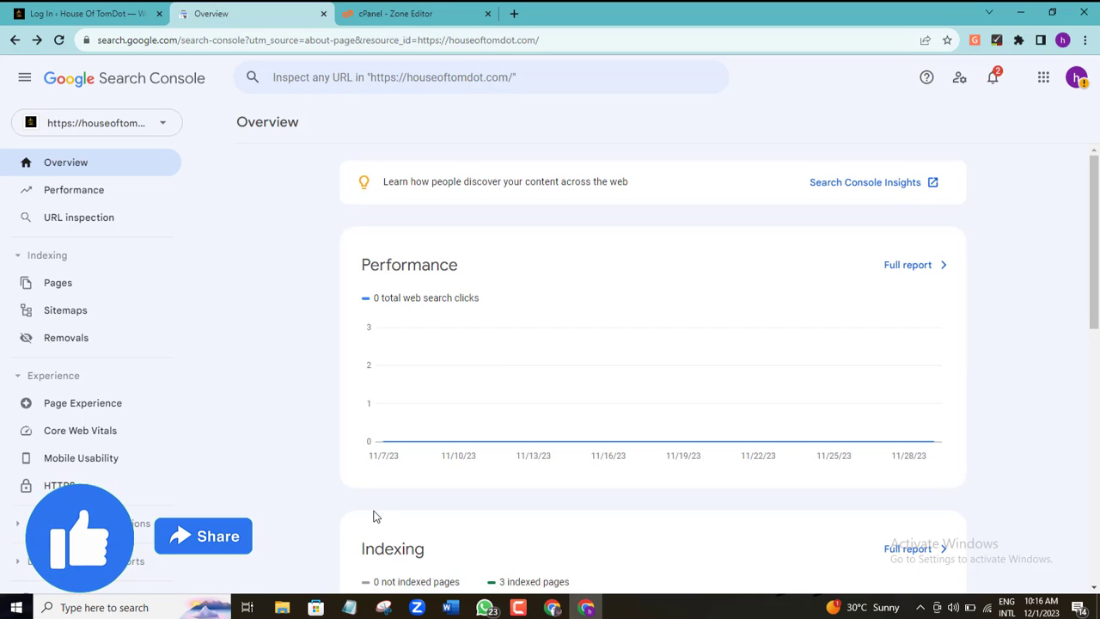
{"action": "mouse_move", "coordinate": [428, 522]}
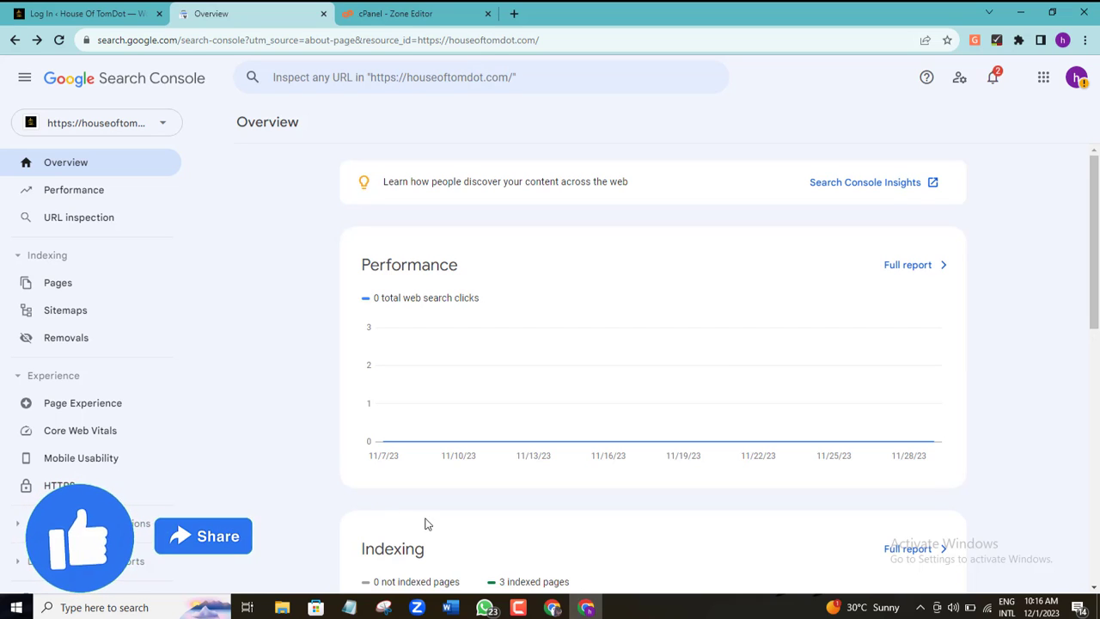